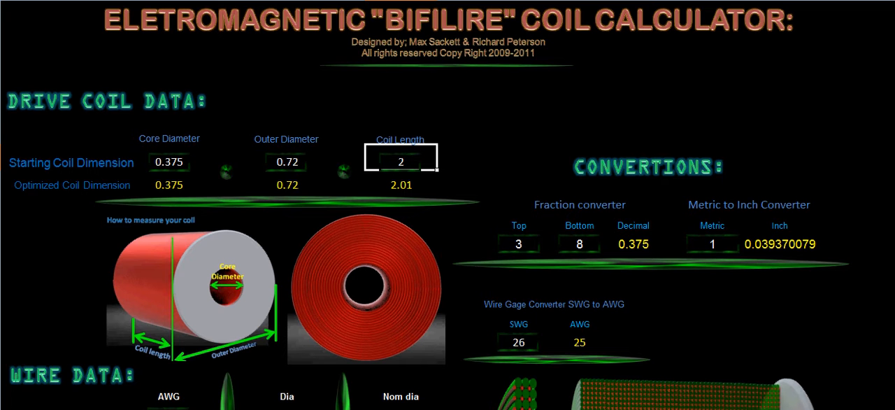
{"action": "mouse_move", "coordinate": [420, 44]}
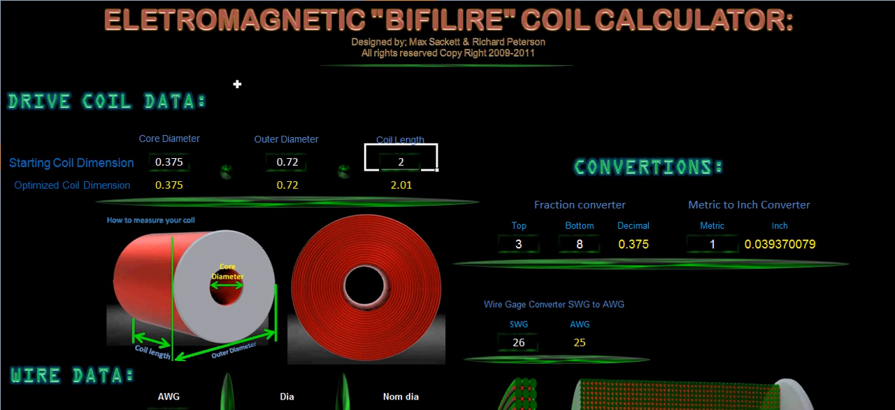
{"action": "mouse_move", "coordinate": [157, 185]}
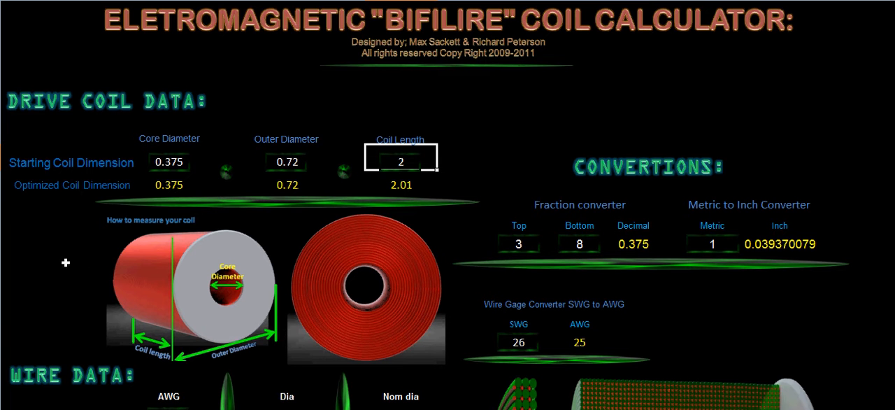
{"action": "mouse_move", "coordinate": [269, 274]}
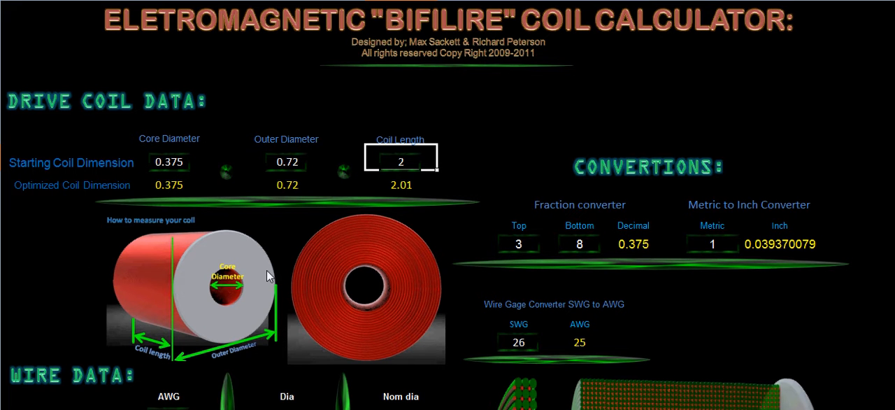
{"action": "mouse_move", "coordinate": [169, 125]}
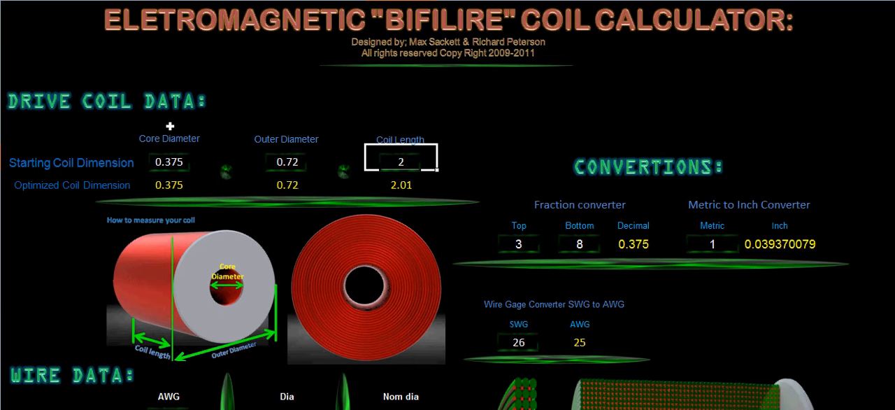
{"action": "mouse_move", "coordinate": [290, 120]}
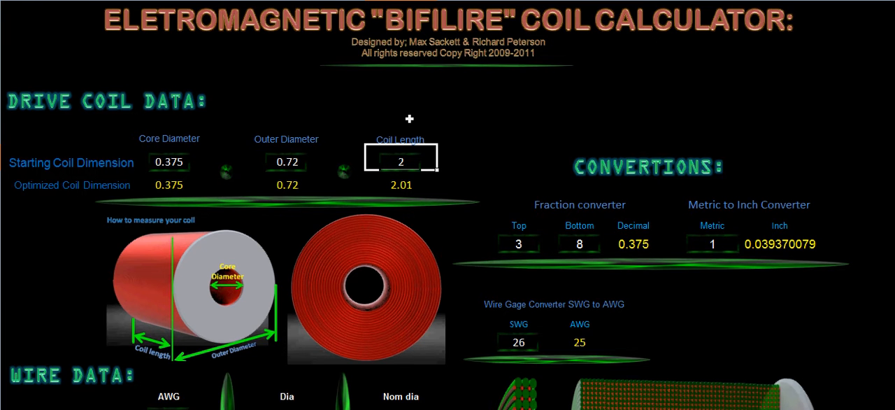
{"action": "mouse_move", "coordinate": [715, 123]}
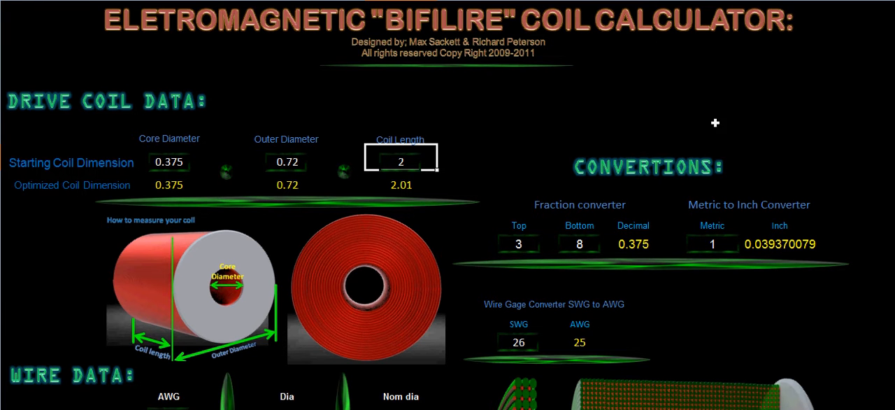
{"action": "mouse_move", "coordinate": [736, 131]}
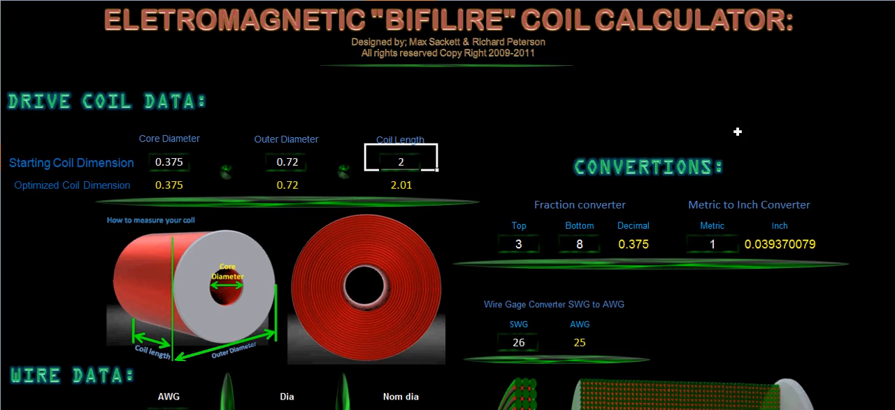
{"action": "mouse_move", "coordinate": [763, 162]}
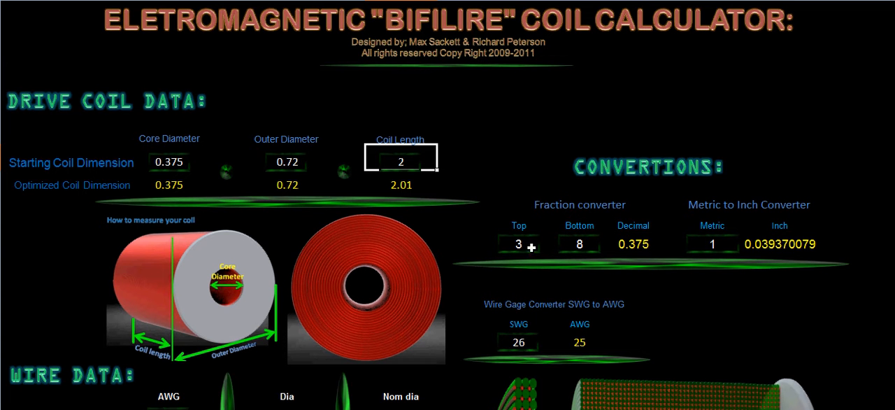
{"action": "mouse_move", "coordinate": [612, 227]}
{"action": "type", "text": "1"}
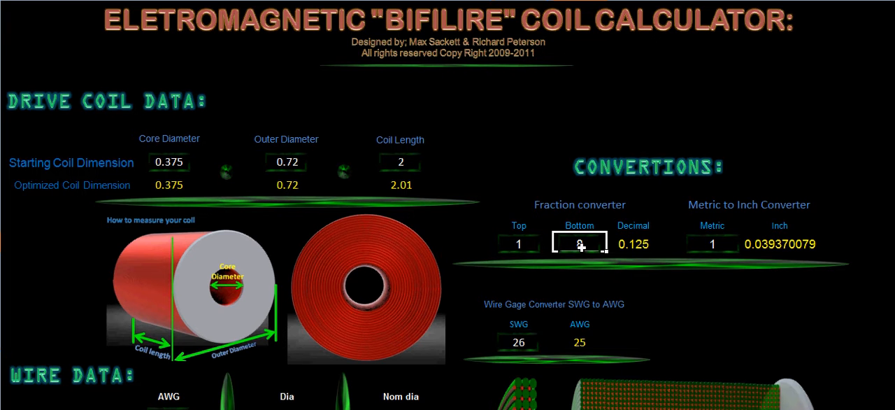
Enter 1/2 in the fraction converter, core diameter 0.5, and outer diameter 1.5.
{"action": "type", "text": "2"}
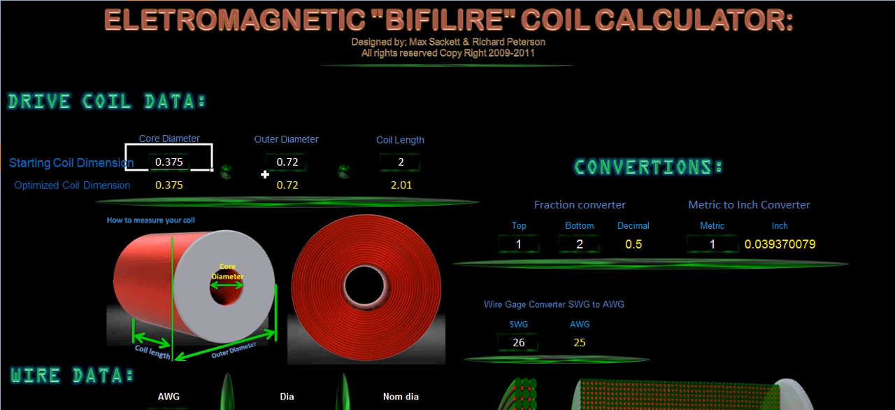
{"action": "type", "text": ".5"}
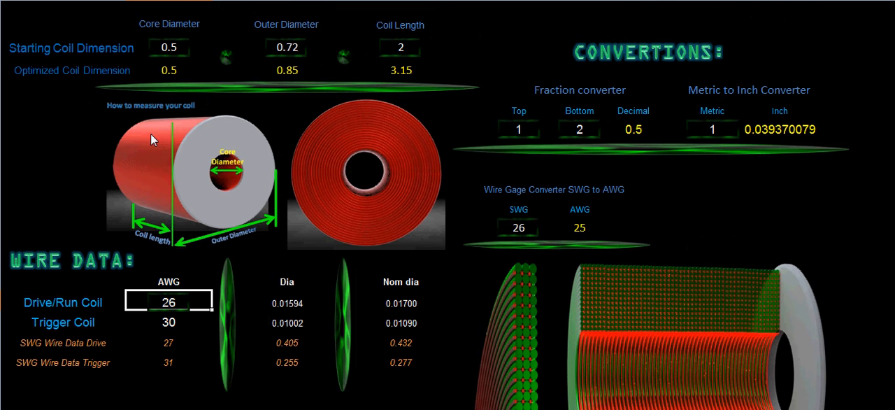
{"action": "mouse_move", "coordinate": [297, 50]}
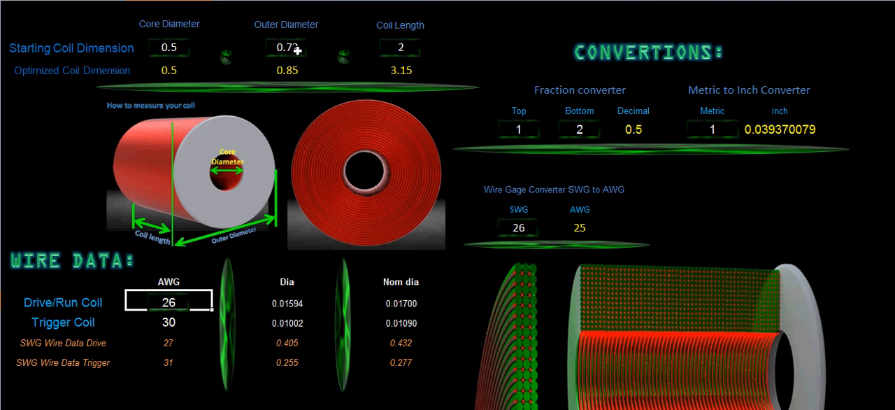
{"action": "left_click", "coordinate": [285, 47]}
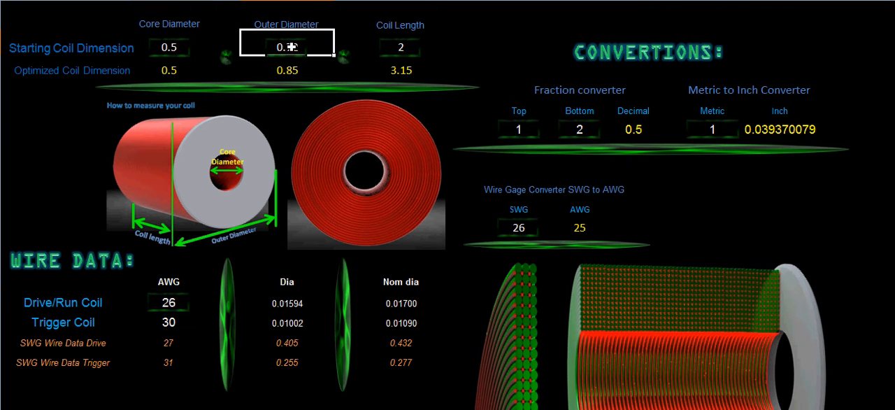
{"action": "type", "text": "1.5"}
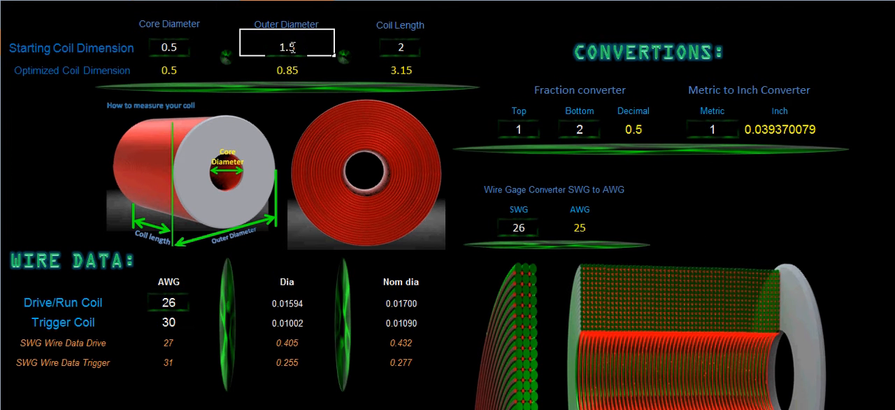
{"action": "left_click", "coordinate": [399, 47]}
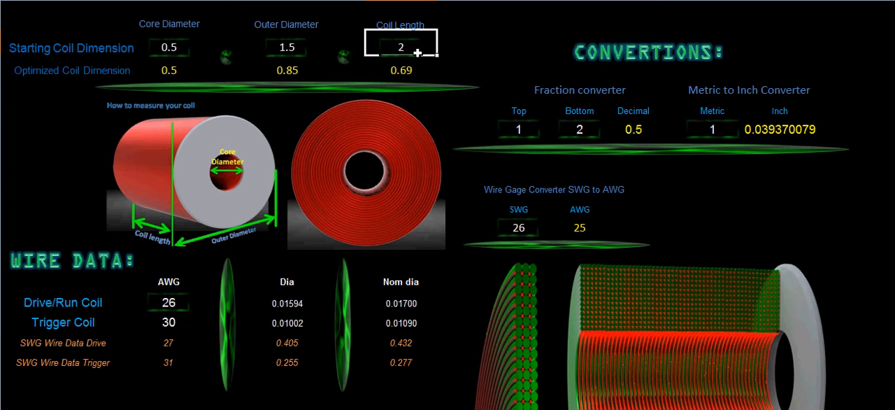
{"action": "mouse_move", "coordinate": [441, 60]}
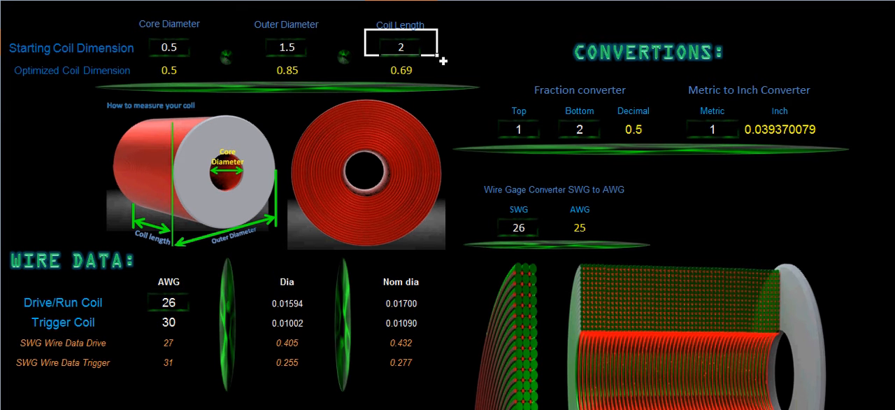
{"action": "mouse_move", "coordinate": [522, 208]}
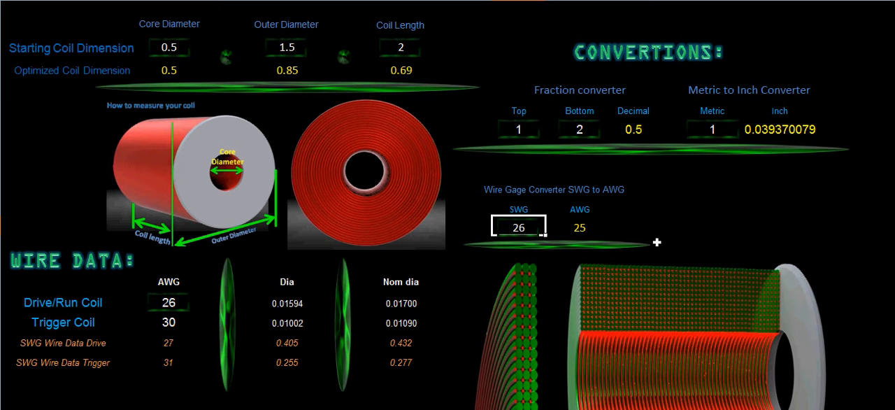
Convert SWG 22 to AWG and set the drive coil wire gauge to AWG 22.
{"action": "type", "text": "22"}
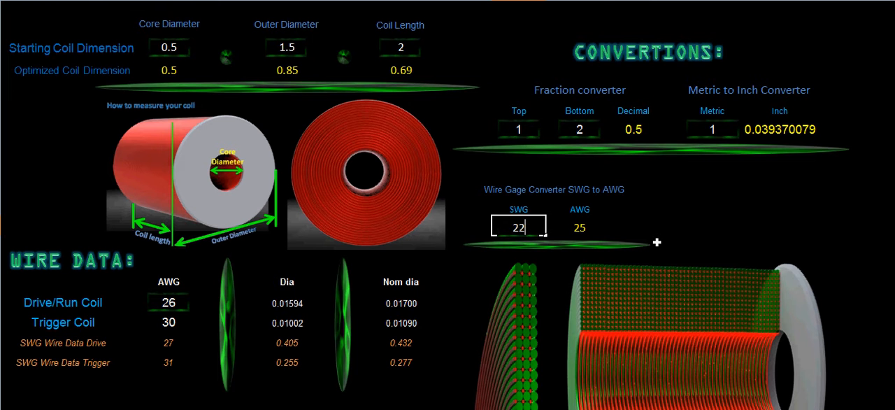
{"action": "left_click", "coordinate": [579, 127]}
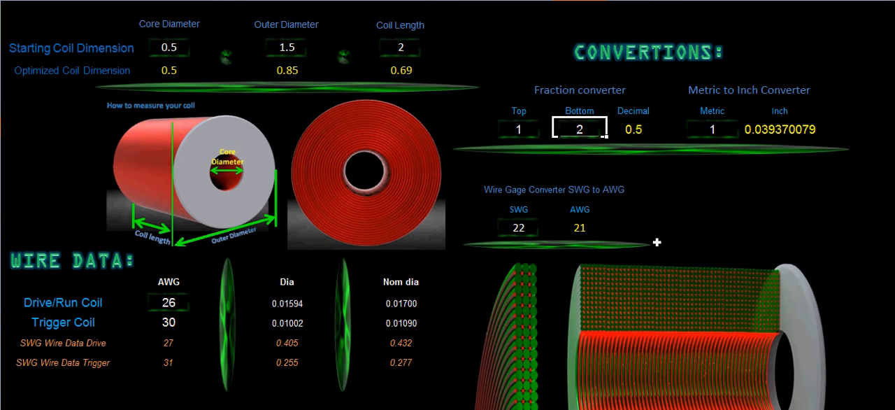
{"action": "mouse_move", "coordinate": [606, 240]}
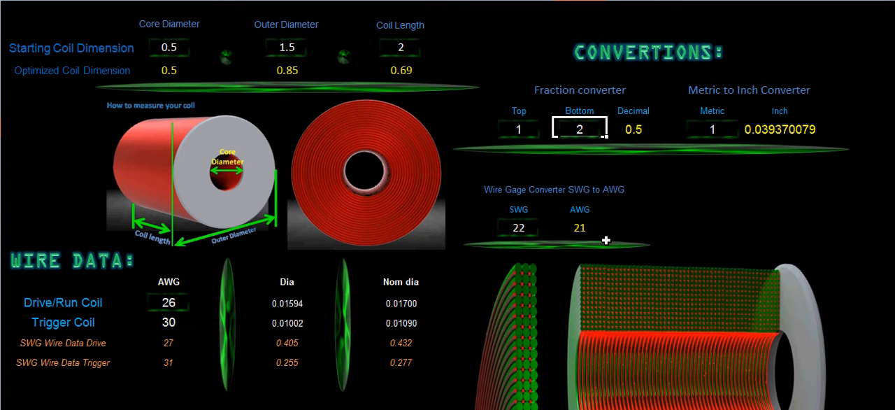
{"action": "mouse_move", "coordinate": [138, 260]}
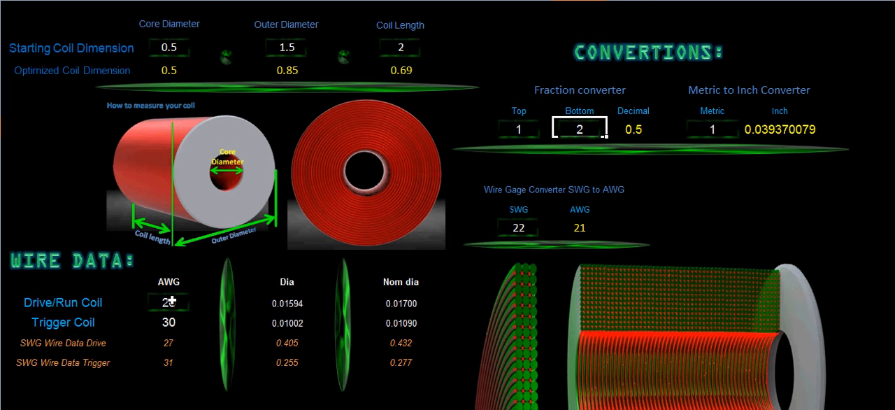
{"action": "left_click", "coordinate": [168, 302]}
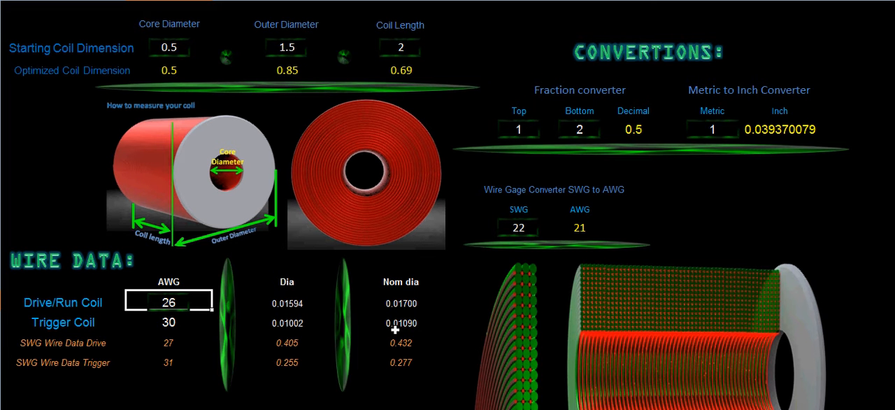
{"action": "type", "text": "22"}
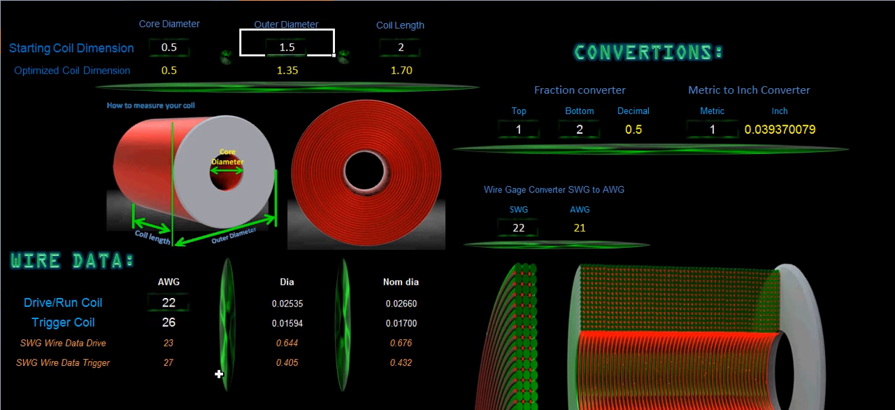
{"action": "mouse_move", "coordinate": [142, 328]}
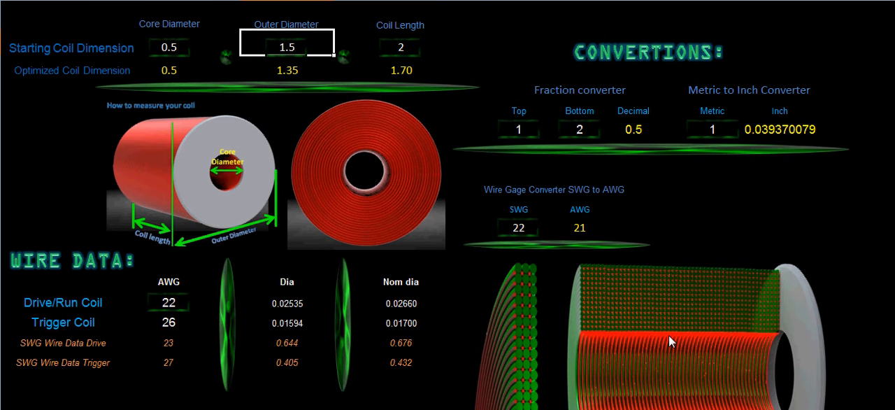
{"action": "scroll", "scroll_direction": "down", "scroll_amount": 3}
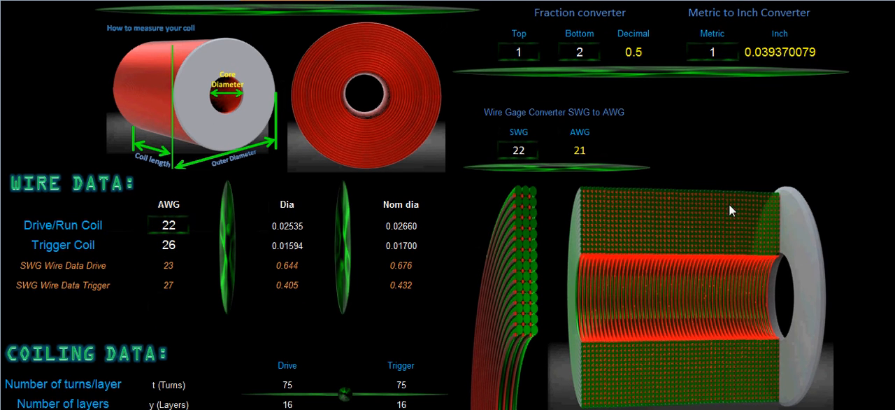
{"action": "mouse_move", "coordinate": [770, 222]}
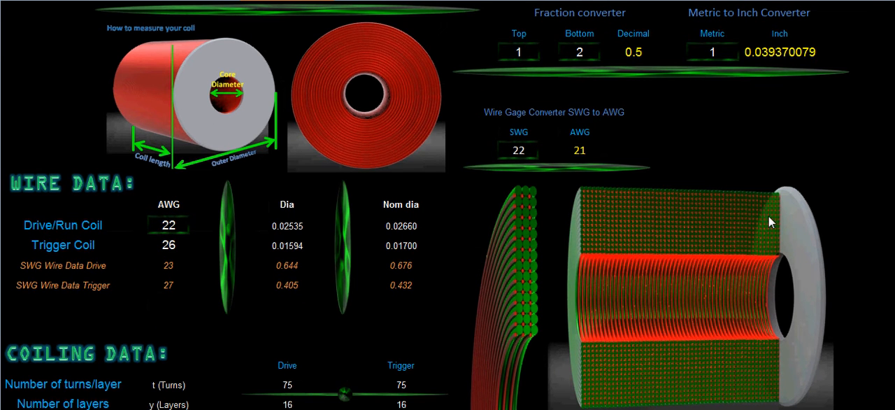
{"action": "mouse_move", "coordinate": [781, 224]}
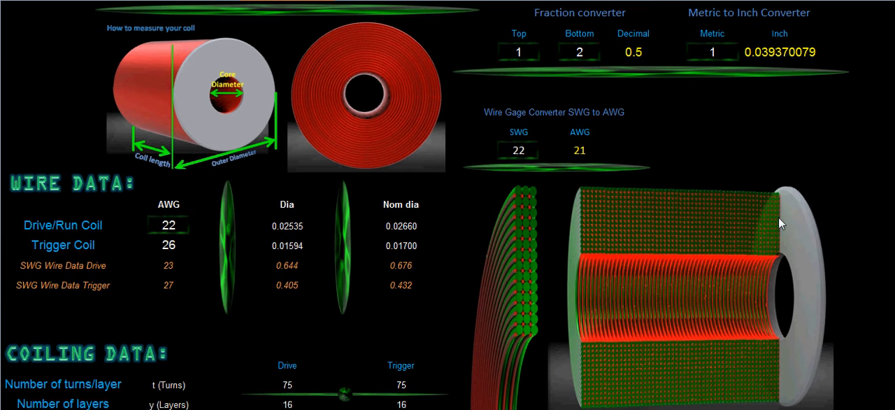
{"action": "mouse_move", "coordinate": [779, 224]}
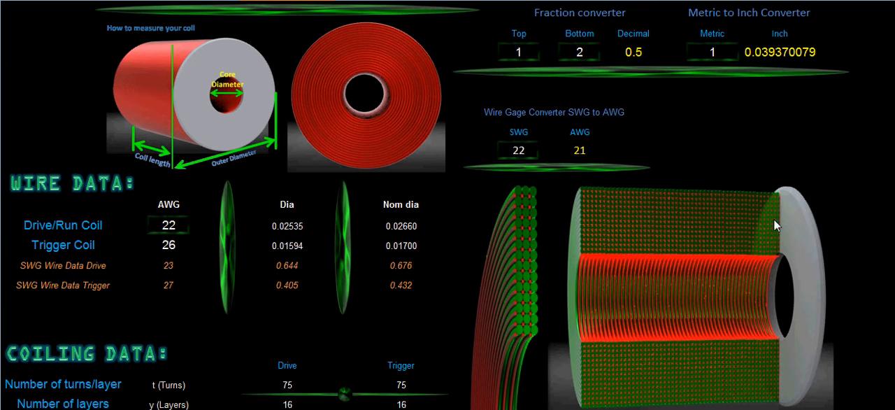
{"action": "mouse_move", "coordinate": [527, 188]}
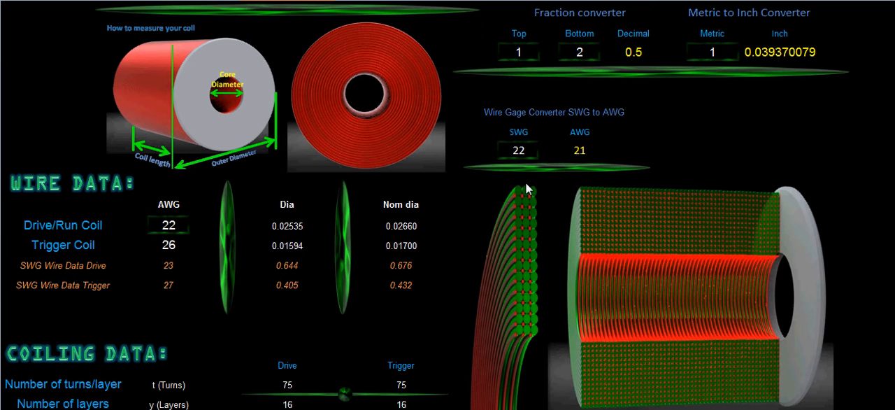
{"action": "mouse_move", "coordinate": [537, 197]}
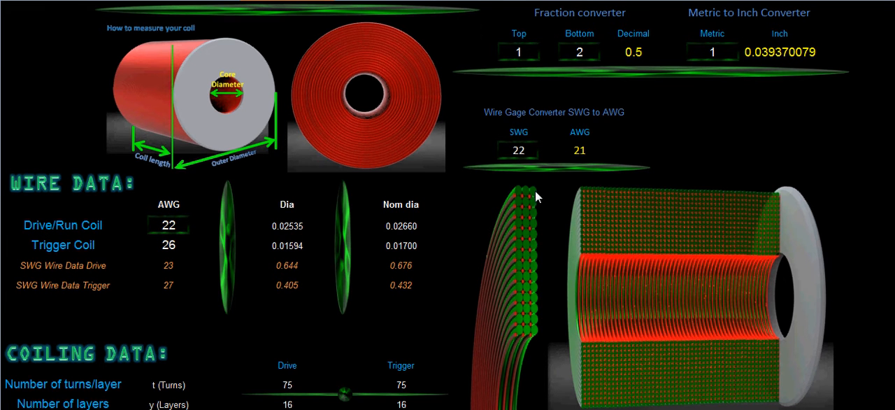
{"action": "mouse_move", "coordinate": [533, 202]}
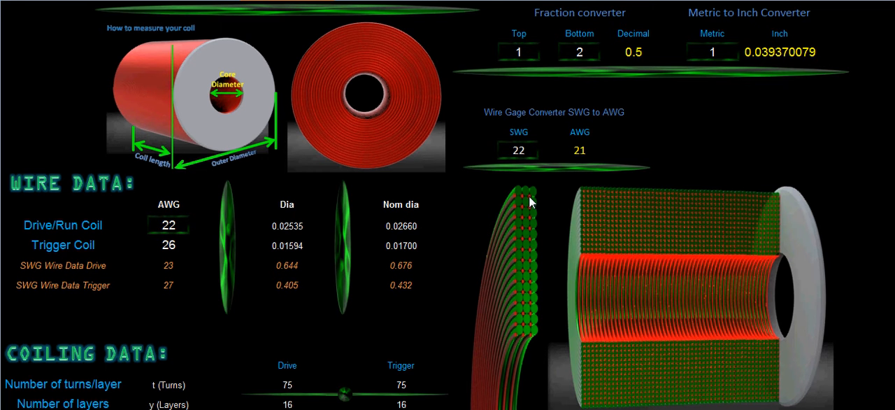
{"action": "mouse_move", "coordinate": [526, 208]}
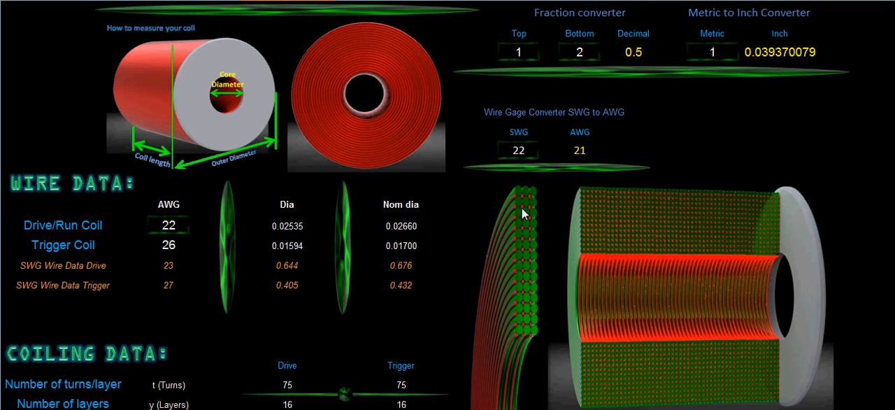
{"action": "mouse_move", "coordinate": [340, 308]}
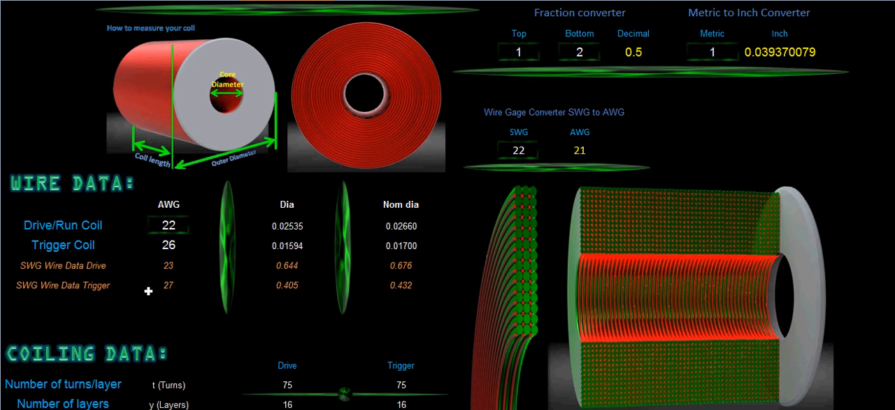
{"action": "mouse_move", "coordinate": [192, 288]}
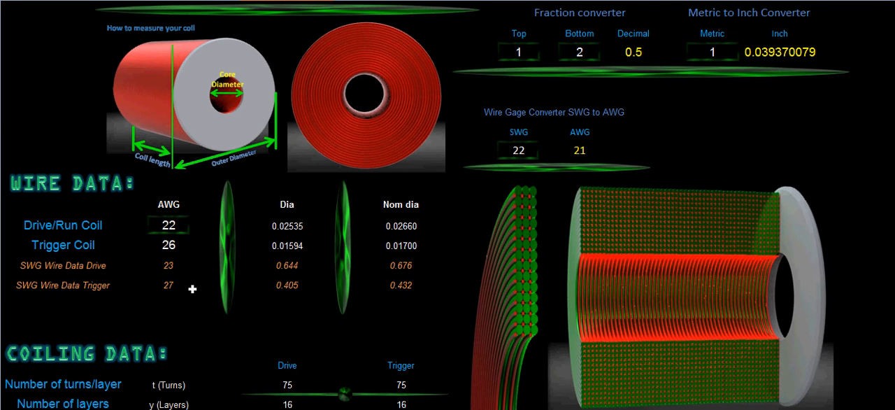
{"action": "scroll", "scroll_direction": "down", "scroll_amount": 3}
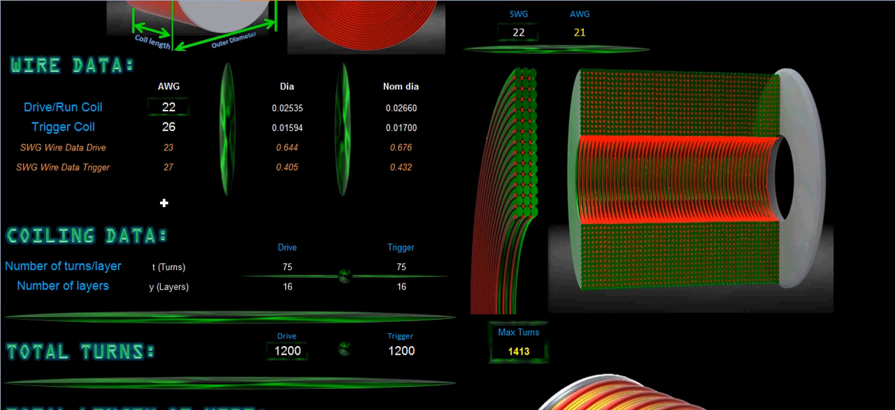
{"action": "mouse_move", "coordinate": [223, 255]}
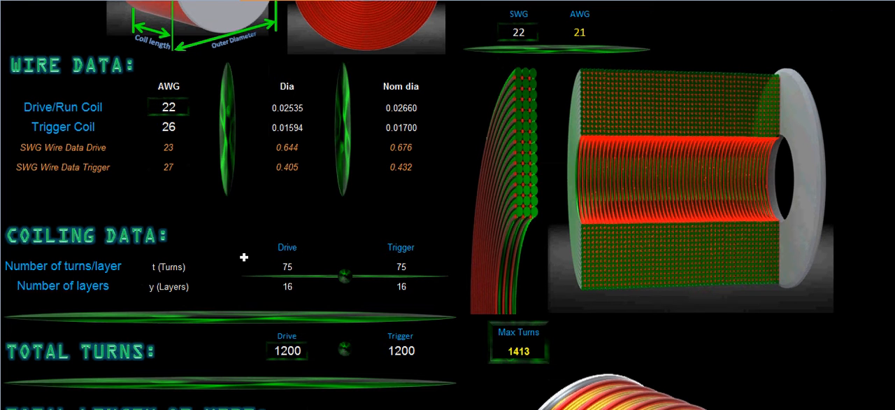
{"action": "mouse_move", "coordinate": [328, 260]}
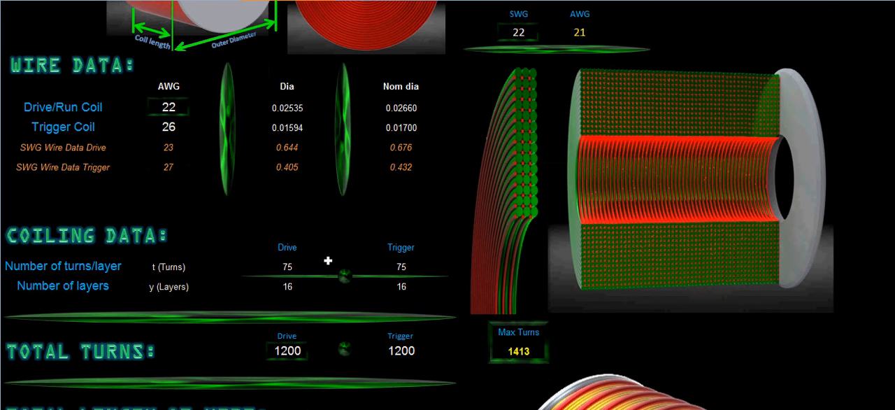
{"action": "mouse_move", "coordinate": [308, 289]}
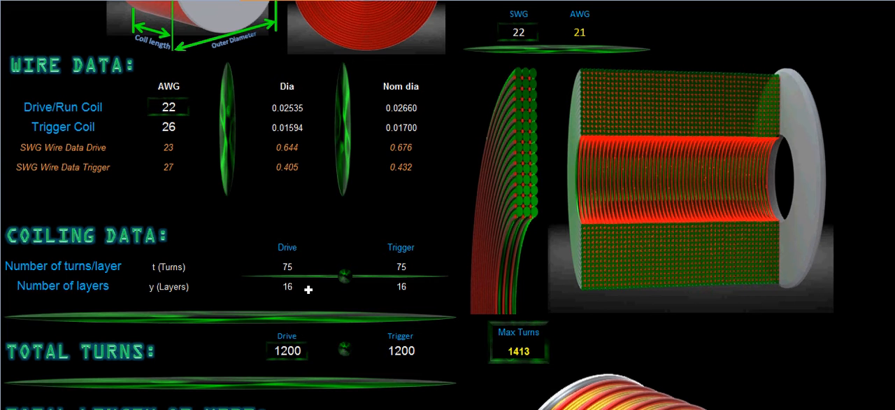
{"action": "mouse_move", "coordinate": [422, 230]}
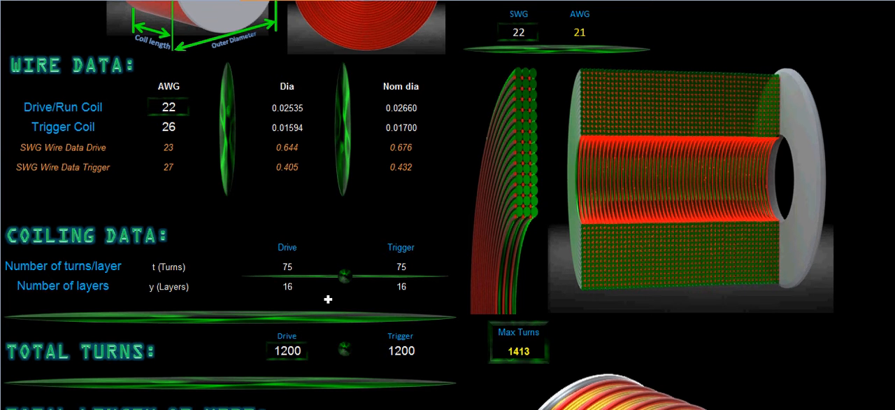
{"action": "mouse_move", "coordinate": [515, 211]}
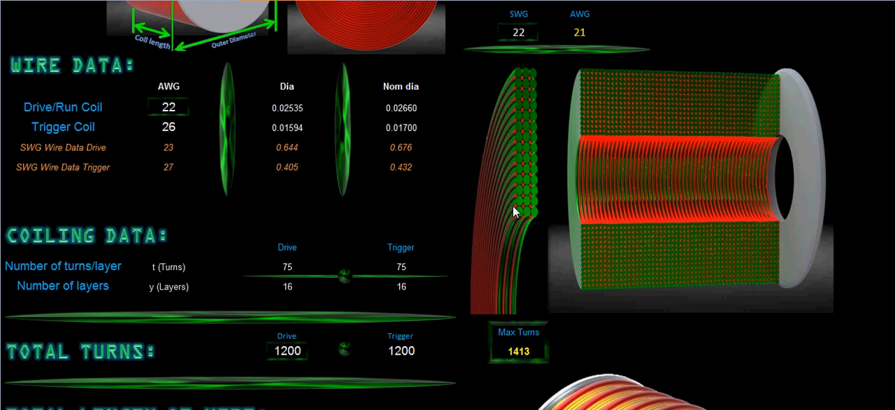
{"action": "mouse_move", "coordinate": [555, 96]}
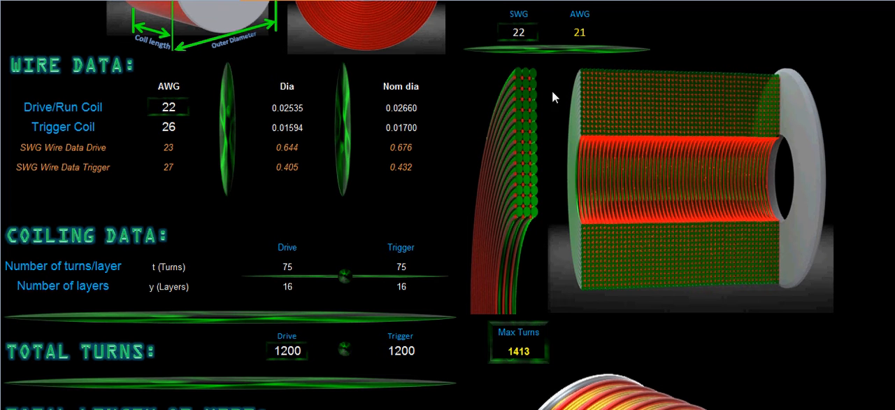
{"action": "mouse_move", "coordinate": [533, 245]}
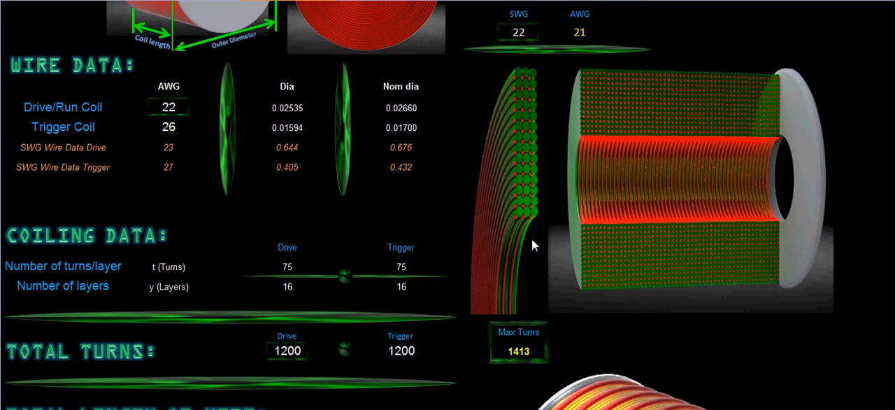
{"action": "mouse_move", "coordinate": [73, 370]}
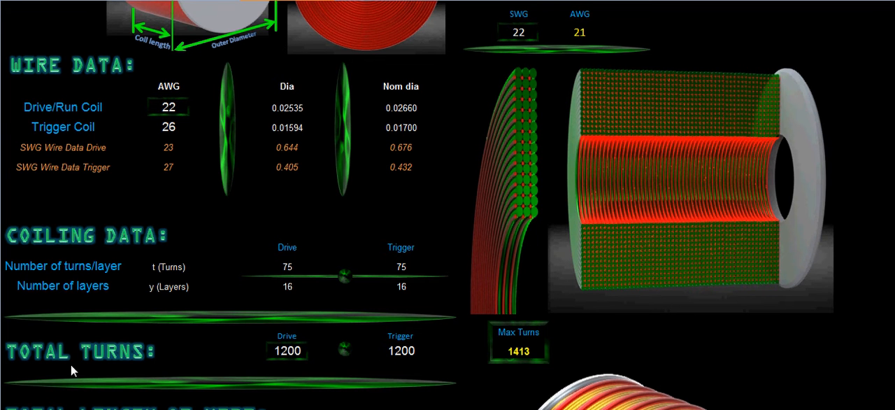
{"action": "scroll", "scroll_direction": "down", "scroll_amount": 3}
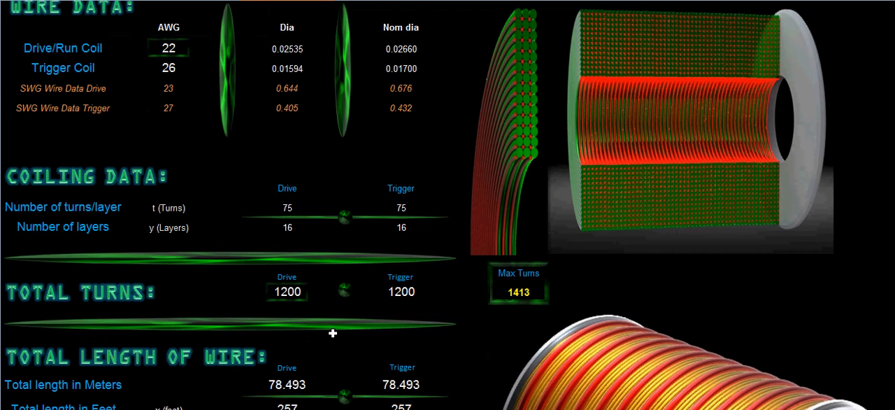
{"action": "scroll", "scroll_direction": "down", "scroll_amount": 3}
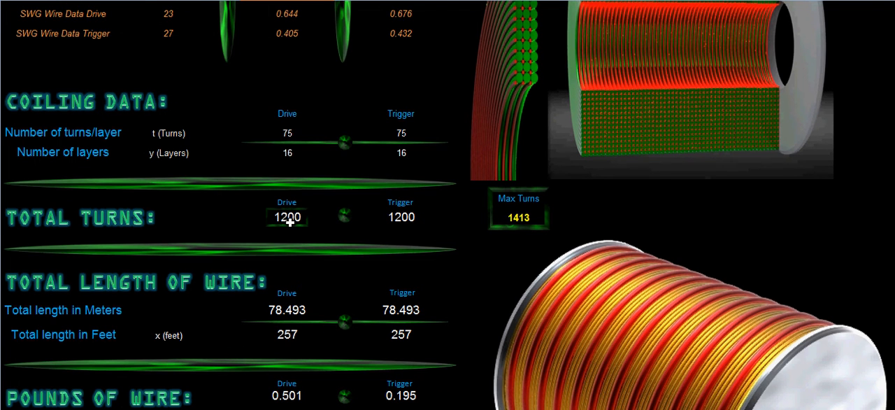
{"action": "mouse_move", "coordinate": [223, 232]}
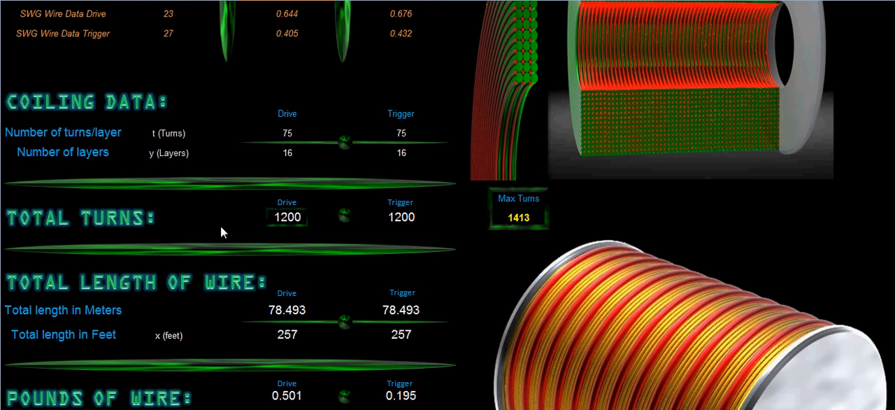
{"action": "mouse_move", "coordinate": [319, 222]}
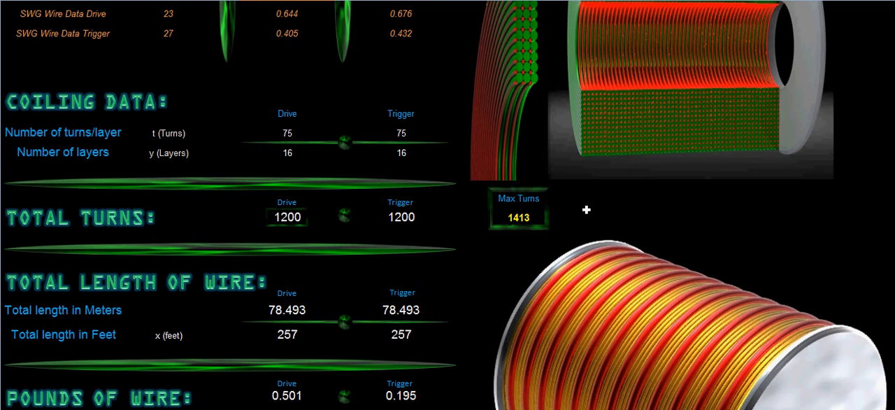
{"action": "scroll", "scroll_direction": "down", "scroll_amount": 3}
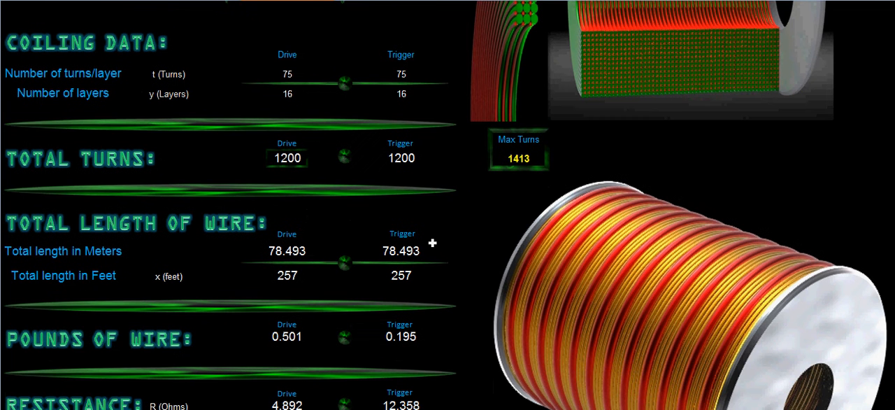
{"action": "mouse_move", "coordinate": [210, 258]}
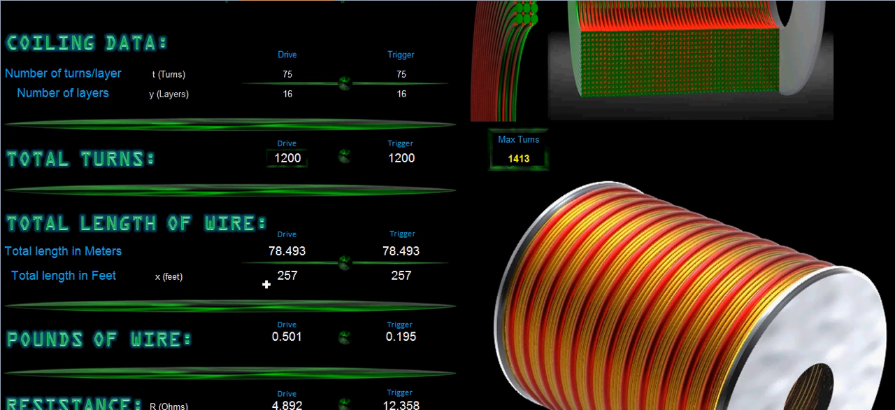
{"action": "mouse_move", "coordinate": [236, 336]}
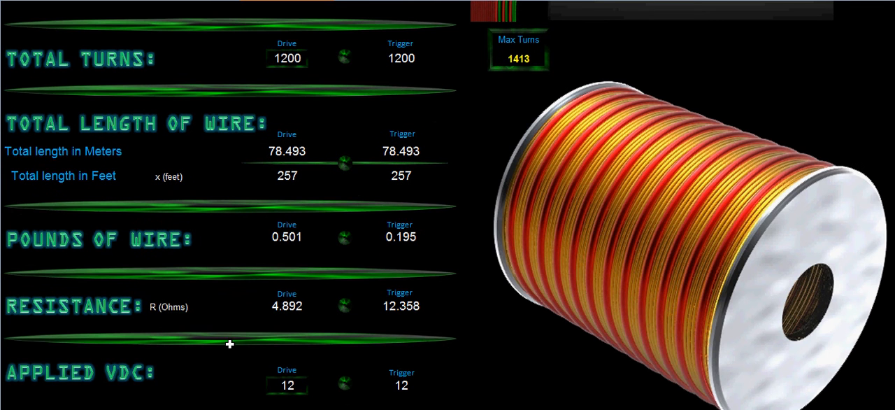
{"action": "mouse_move", "coordinate": [194, 256]}
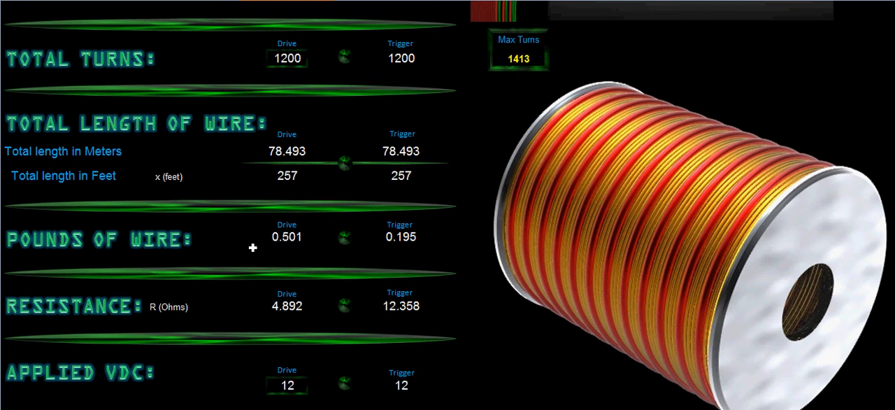
{"action": "mouse_move", "coordinate": [144, 289]}
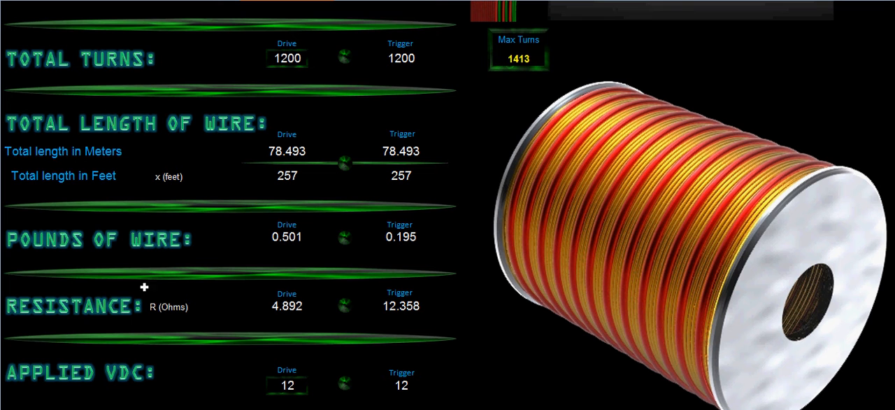
{"action": "mouse_move", "coordinate": [264, 316]}
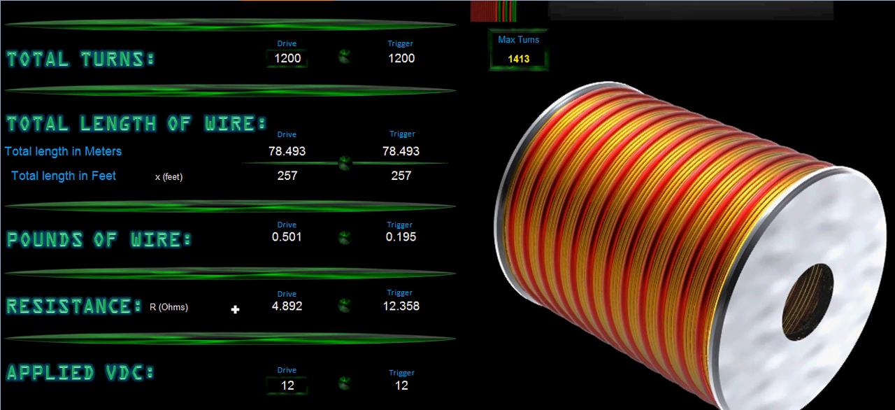
{"action": "mouse_move", "coordinate": [314, 310]}
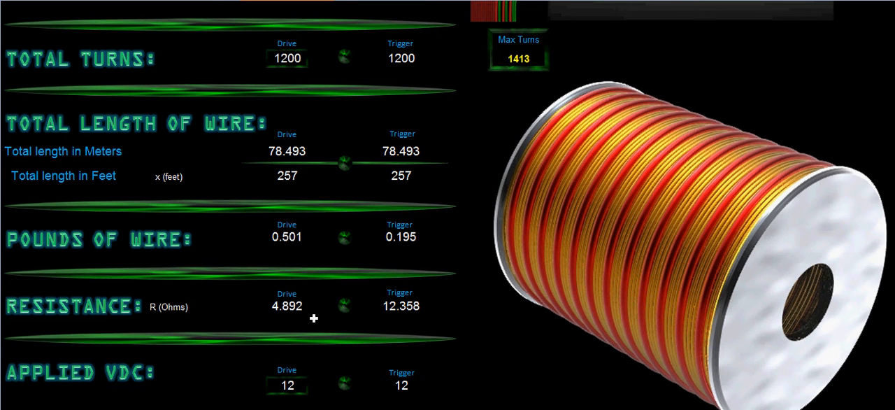
{"action": "mouse_move", "coordinate": [383, 349]}
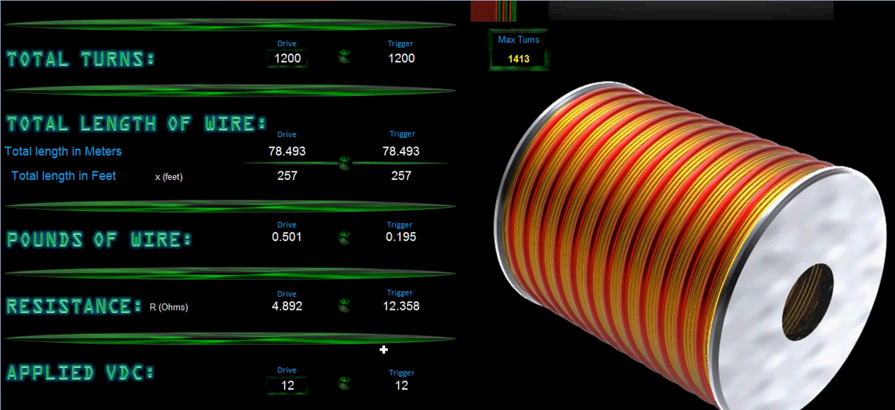
{"action": "scroll", "scroll_direction": "down", "scroll_amount": 3}
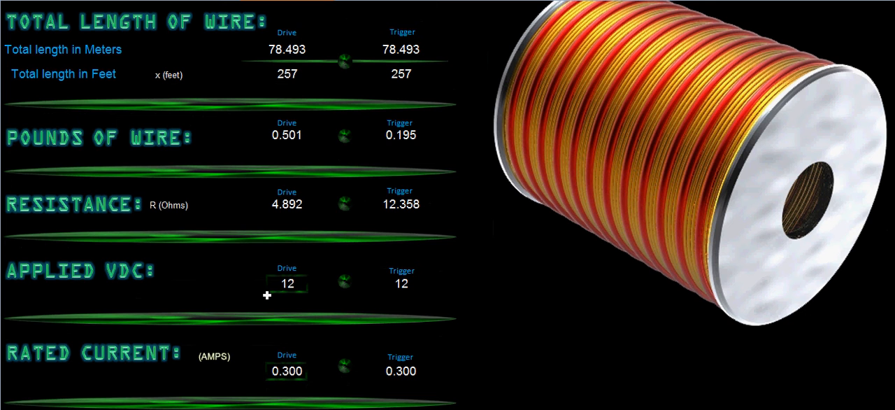
{"action": "mouse_move", "coordinate": [258, 283]}
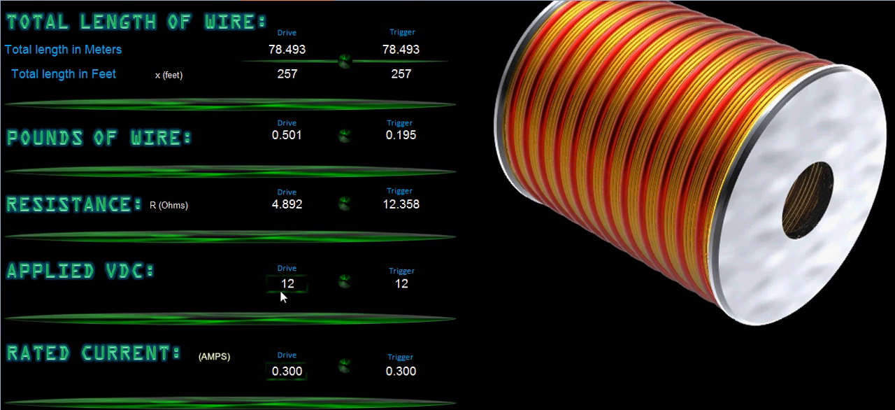
{"action": "scroll", "scroll_direction": "down", "scroll_amount": 3}
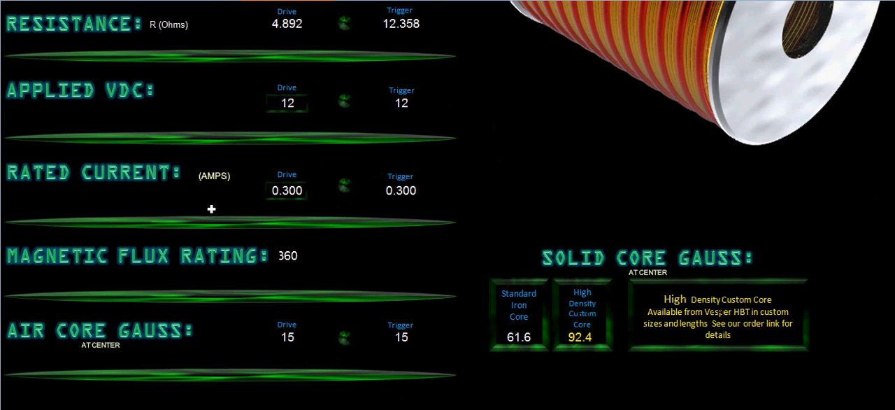
{"action": "mouse_move", "coordinate": [220, 196]}
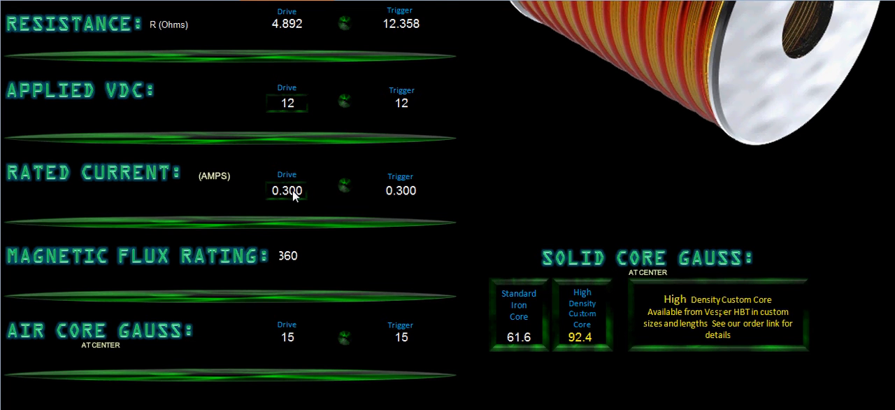
{"action": "mouse_move", "coordinate": [287, 191]}
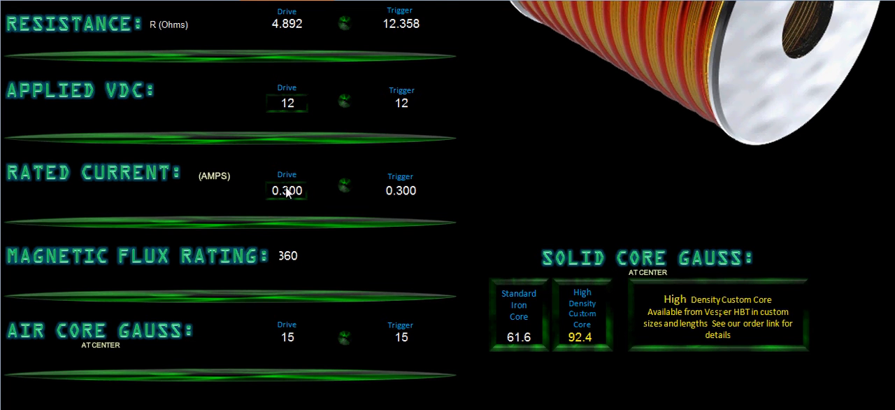
{"action": "mouse_move", "coordinate": [310, 195]}
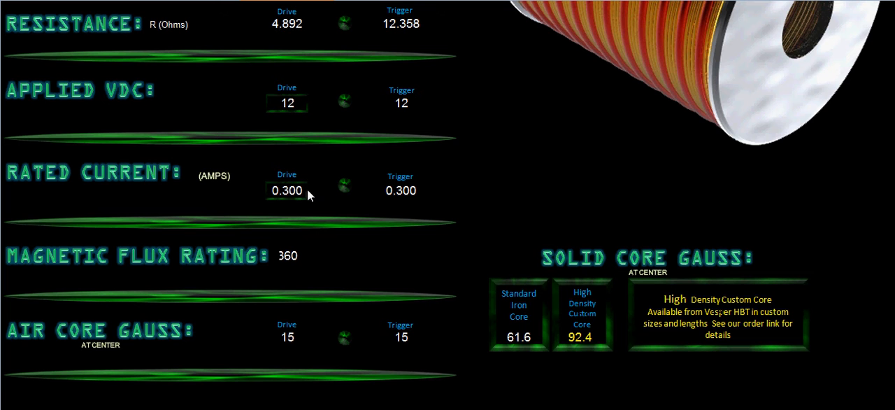
{"action": "mouse_move", "coordinate": [296, 196]}
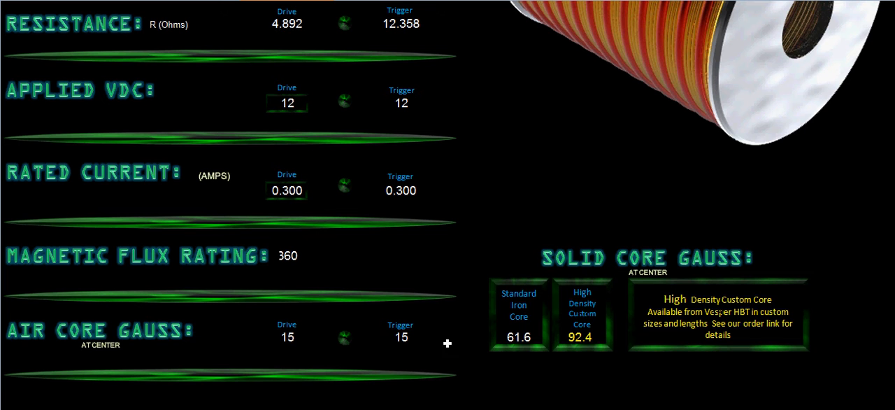
{"action": "mouse_move", "coordinate": [462, 329]}
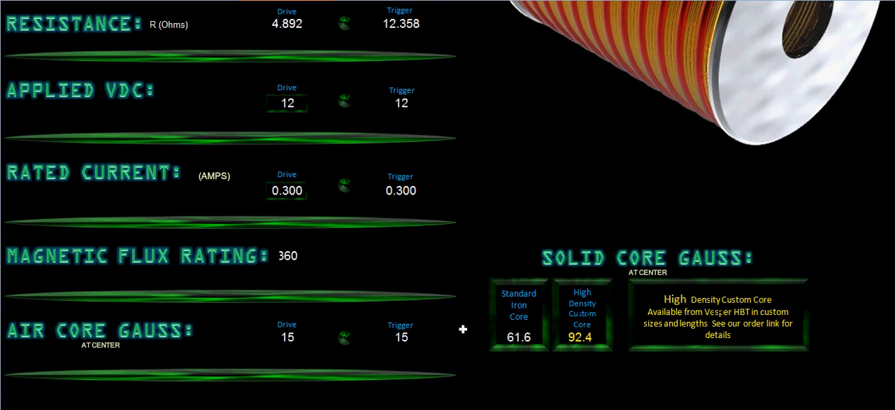
{"action": "mouse_move", "coordinate": [284, 350]}
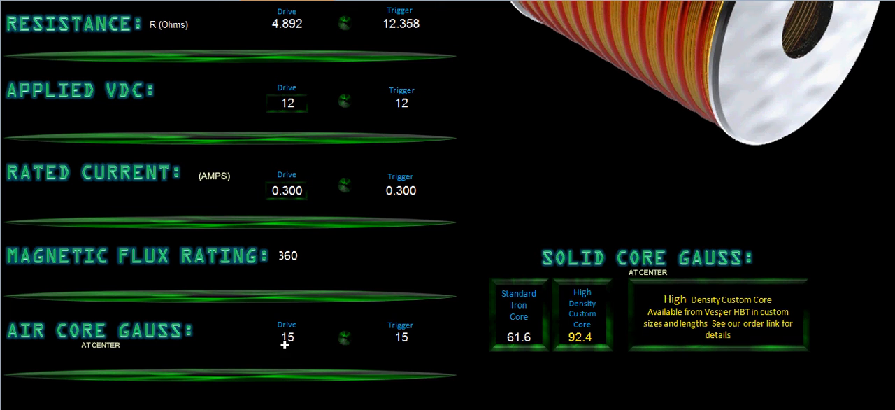
{"action": "mouse_move", "coordinate": [402, 348]}
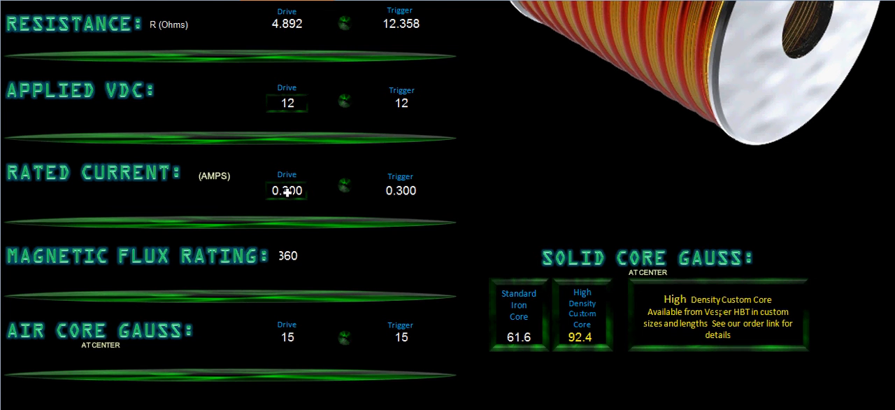
Set drive rated current to 0.150 A and review the flux and gauss results.
{"action": "left_click", "coordinate": [287, 190]}
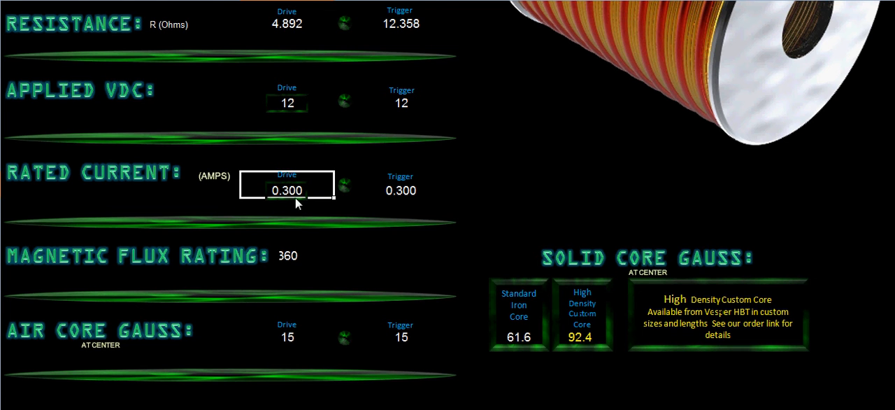
{"action": "mouse_move", "coordinate": [292, 198]}
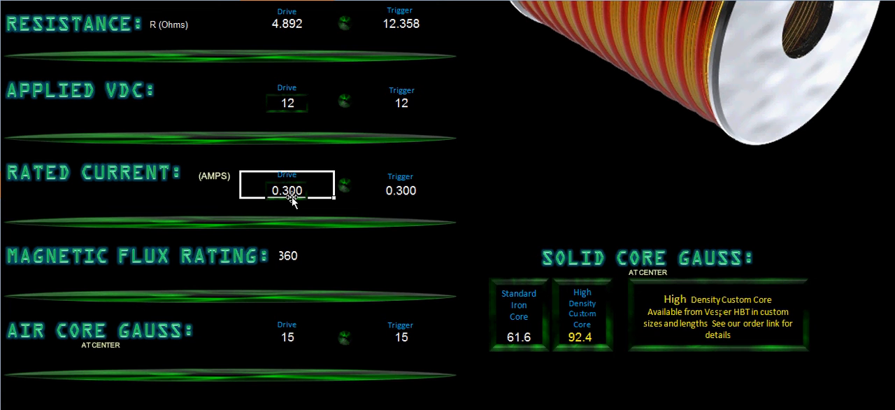
{"action": "type", "text": ".150"}
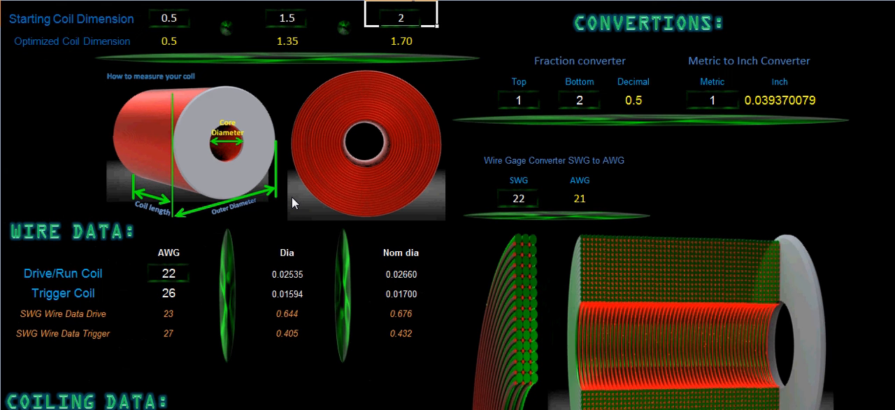
{"action": "scroll", "scroll_direction": "down", "scroll_amount": 3}
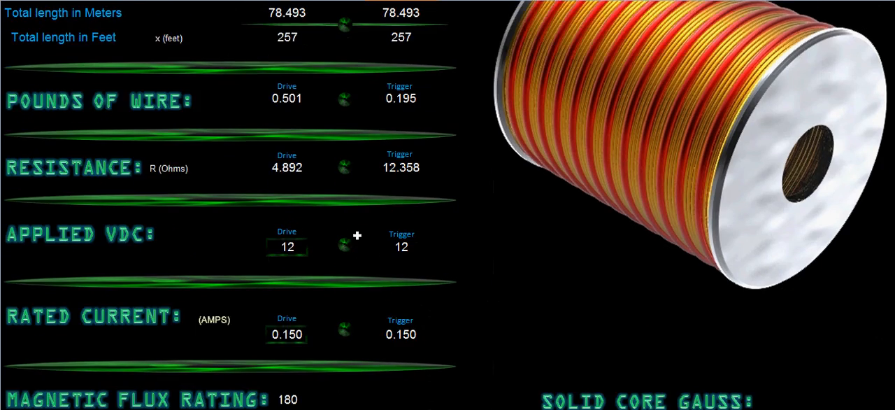
{"action": "scroll", "scroll_direction": "down", "scroll_amount": 3}
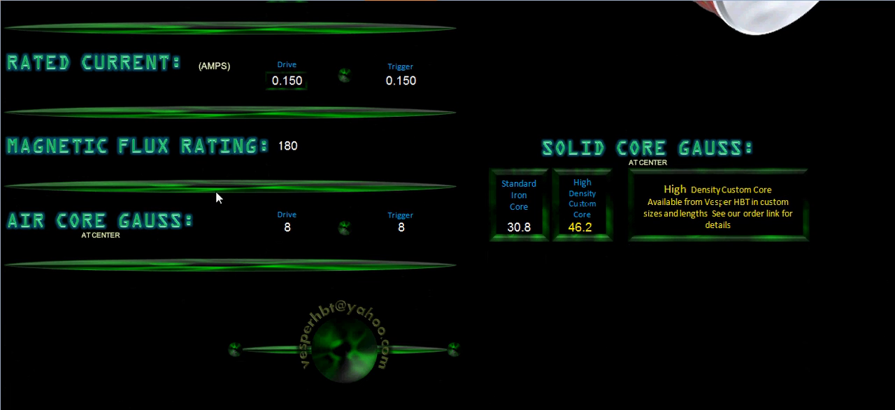
{"action": "mouse_move", "coordinate": [268, 120]}
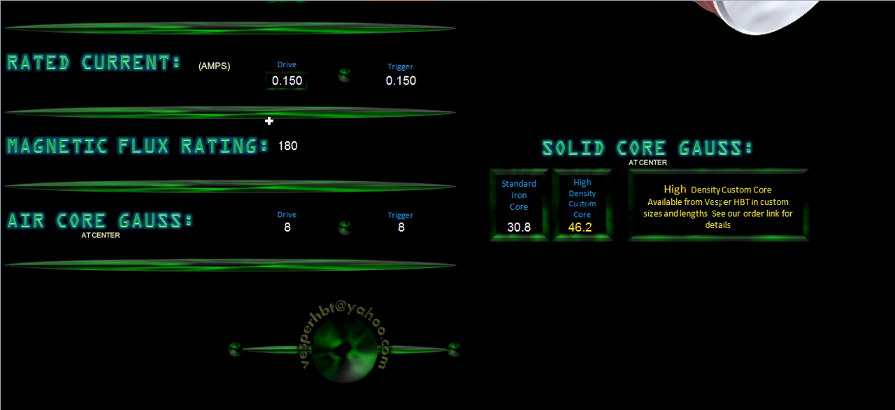
{"action": "mouse_move", "coordinate": [318, 145]}
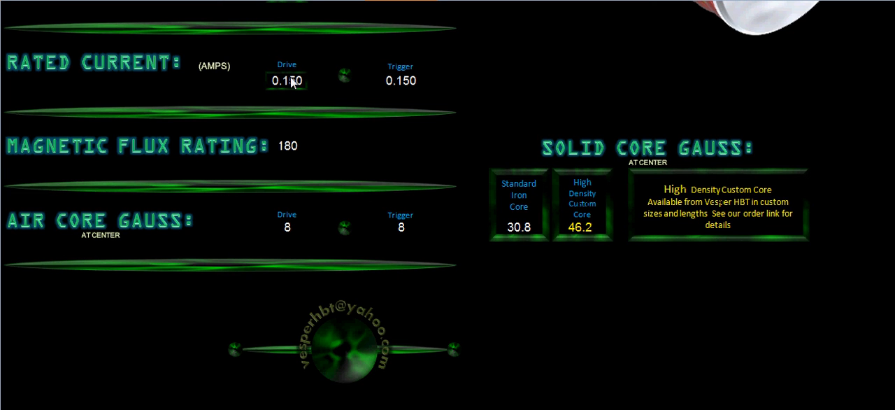
Restore drive rated current to 0.300 A and scroll to the wire results.
{"action": "left_click", "coordinate": [287, 80]}
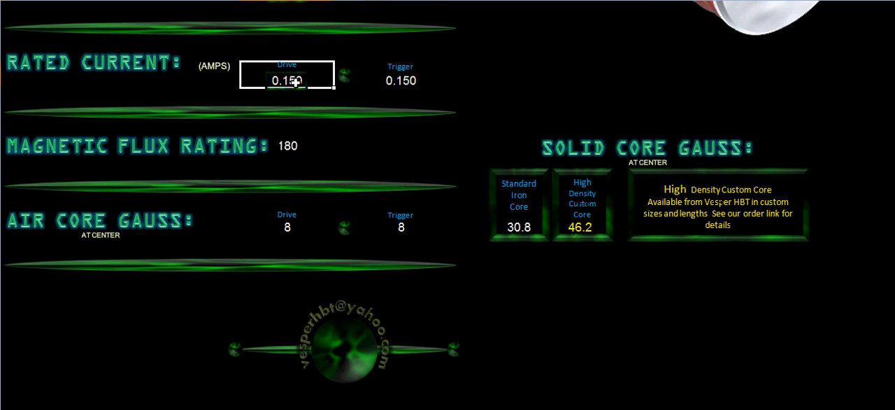
{"action": "type", "text": ".300"}
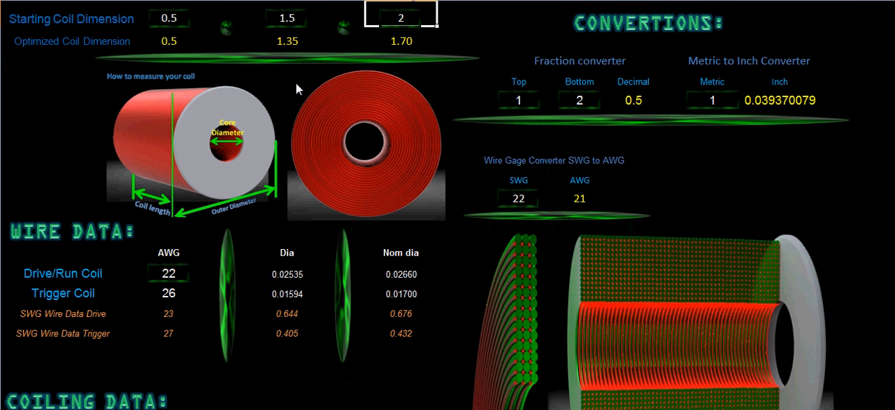
{"action": "scroll", "scroll_direction": "down", "scroll_amount": 3}
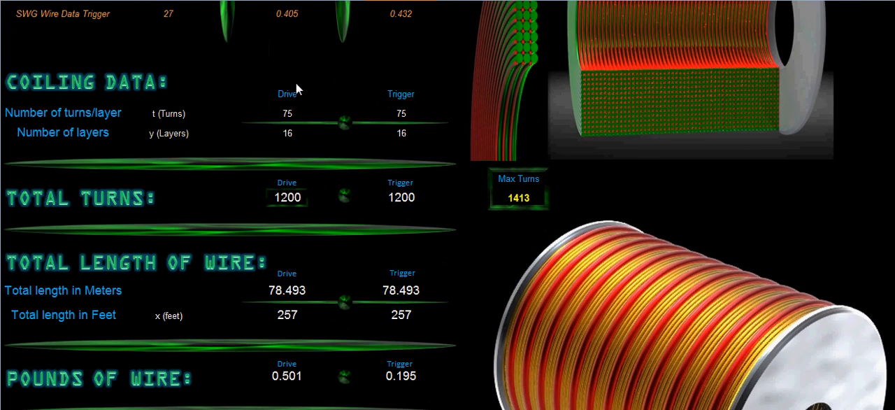
{"action": "scroll", "scroll_direction": "down", "scroll_amount": 3}
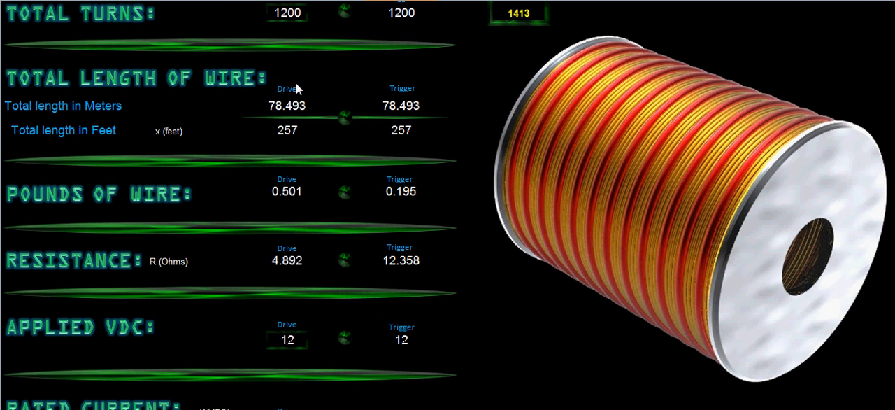
{"action": "scroll", "scroll_direction": "down", "scroll_amount": 3}
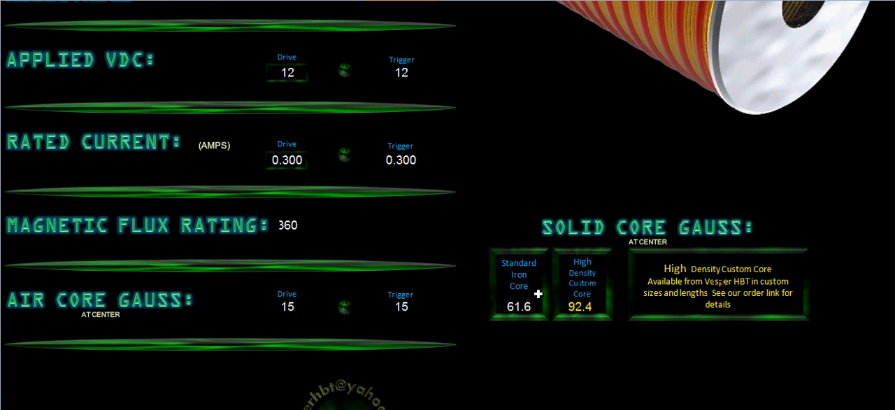
{"action": "mouse_move", "coordinate": [275, 313]}
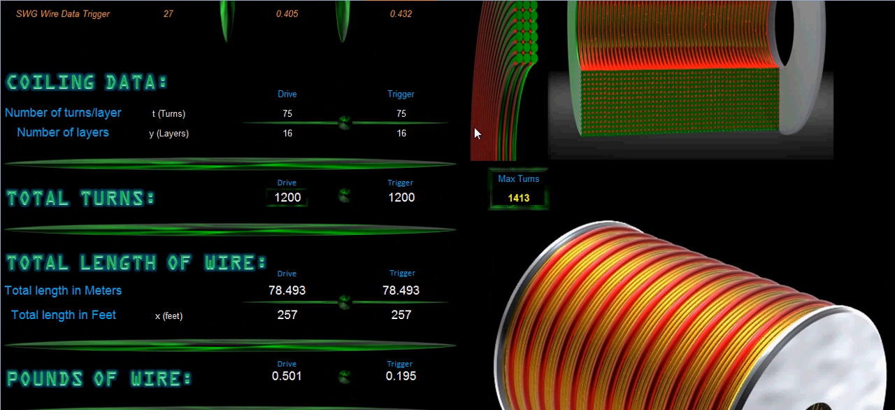
{"action": "mouse_move", "coordinate": [565, 225]}
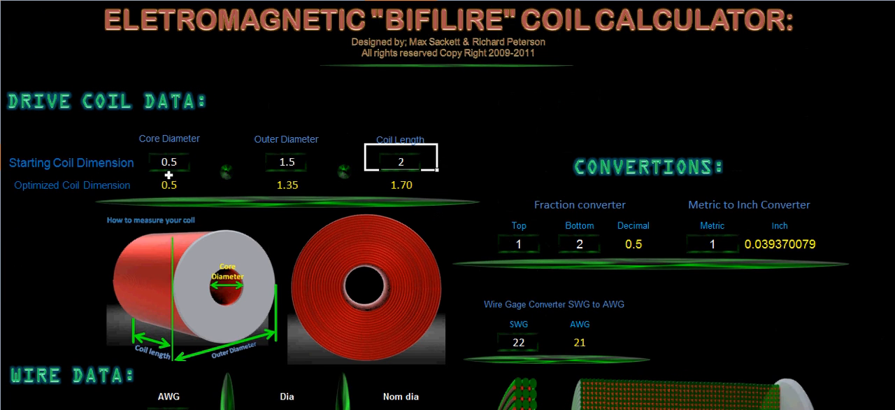
{"action": "mouse_move", "coordinate": [422, 172]}
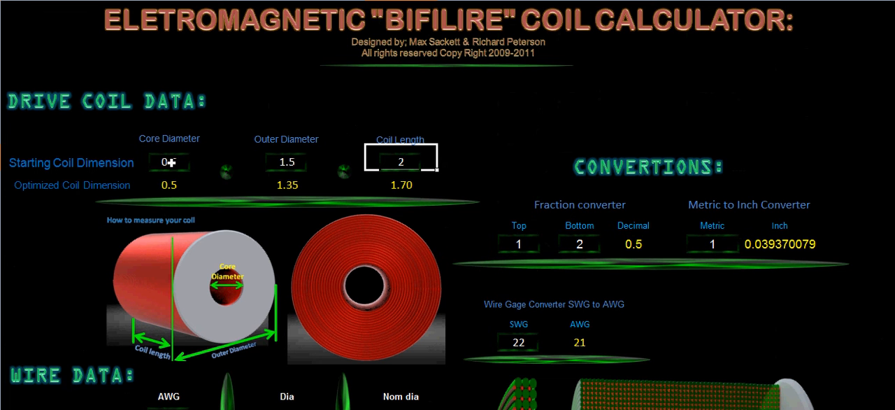
{"action": "scroll", "scroll_direction": "down", "scroll_amount": 3}
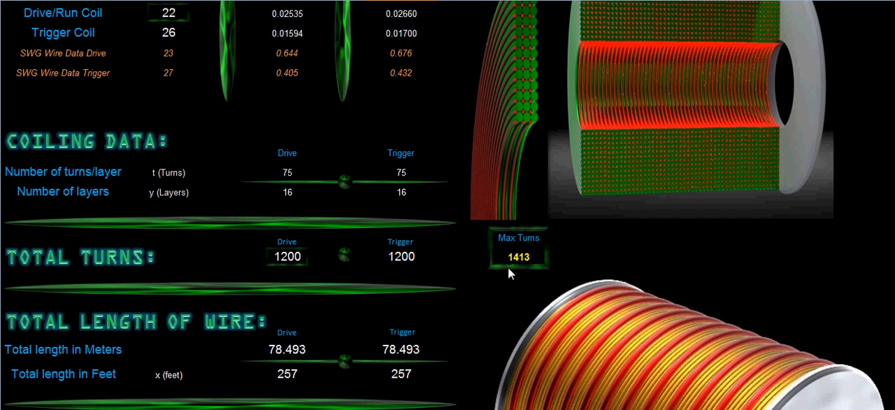
{"action": "mouse_move", "coordinate": [395, 256]}
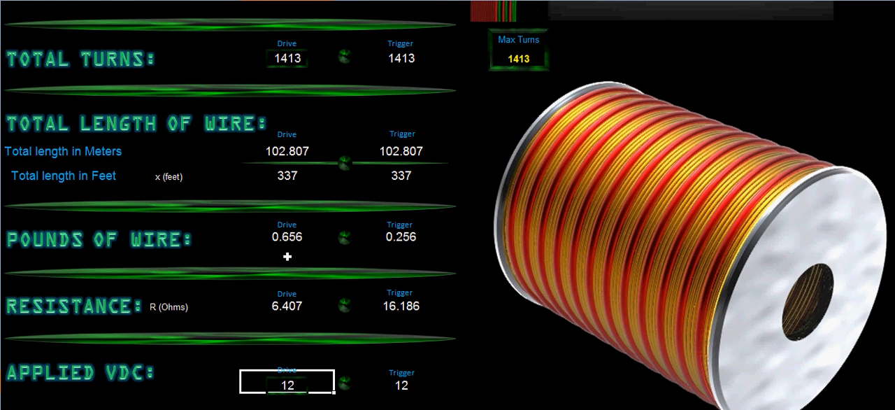
{"action": "scroll", "scroll_direction": "down", "scroll_amount": 3}
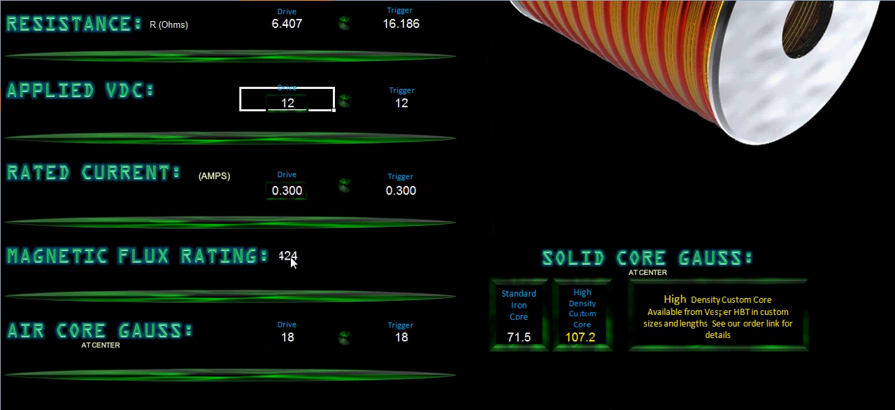
{"action": "scroll", "scroll_direction": "down", "scroll_amount": 3}
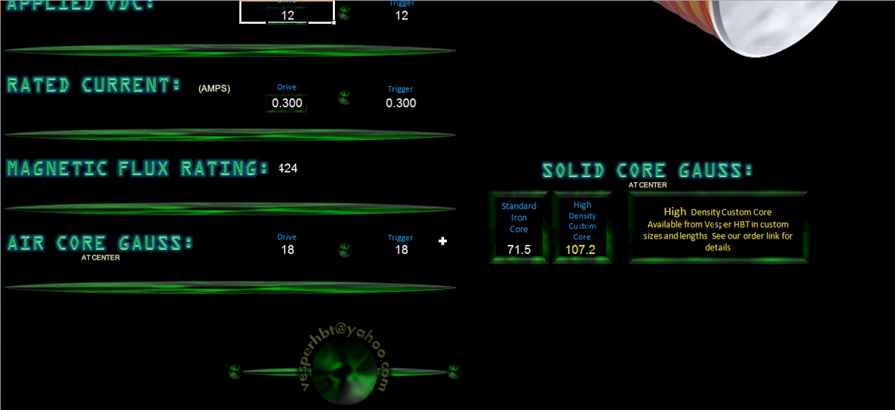
{"action": "mouse_move", "coordinate": [424, 264]}
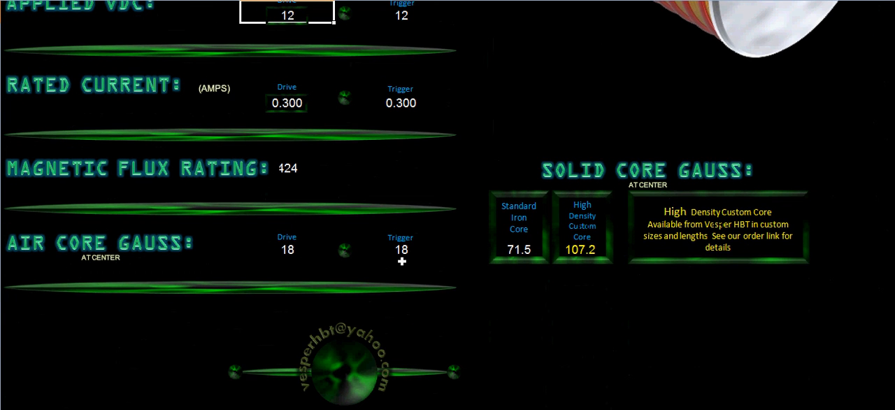
{"action": "mouse_move", "coordinate": [512, 282]}
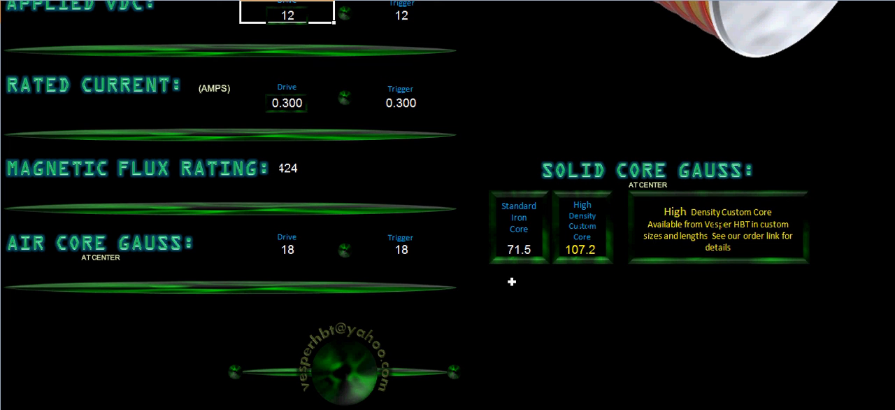
{"action": "mouse_move", "coordinate": [604, 287]}
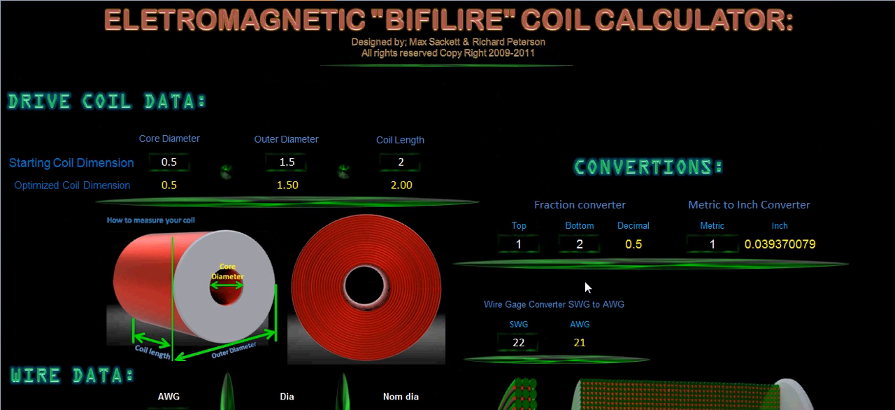
{"action": "mouse_move", "coordinate": [324, 277]}
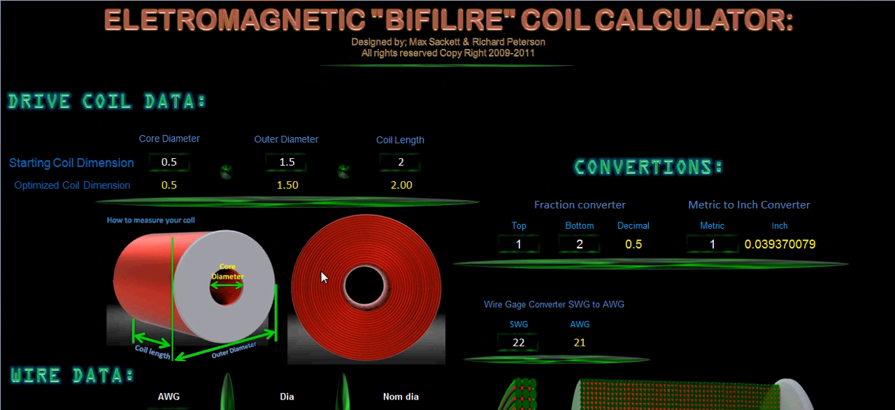
Change the drive coil's Total Turns cell to 1200 and scroll through the gauss results.
{"action": "scroll", "scroll_direction": "down", "scroll_amount": 3}
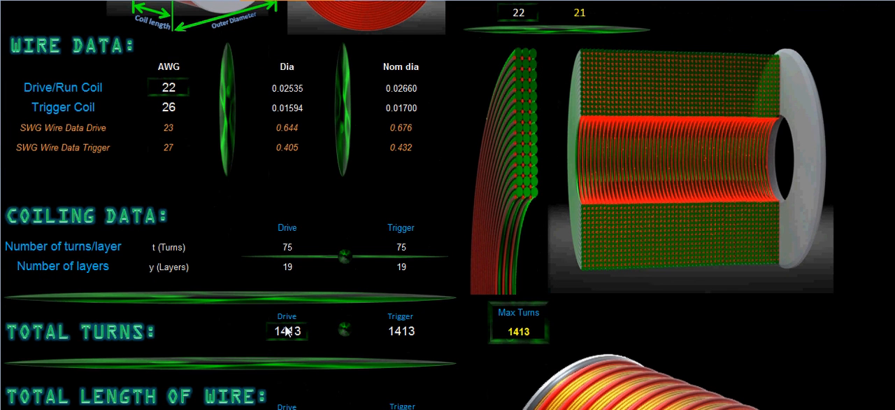
{"action": "left_click", "coordinate": [287, 330]}
{"action": "type", "text": "1200"}
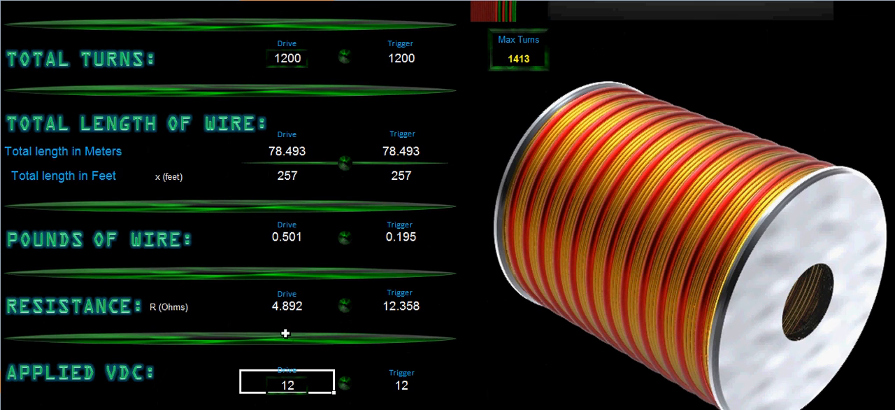
{"action": "scroll", "scroll_direction": "down", "scroll_amount": 3}
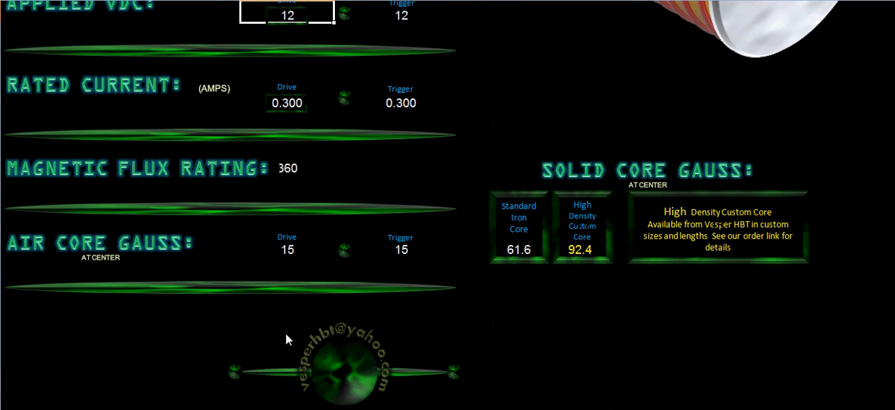
{"action": "mouse_move", "coordinate": [587, 285]}
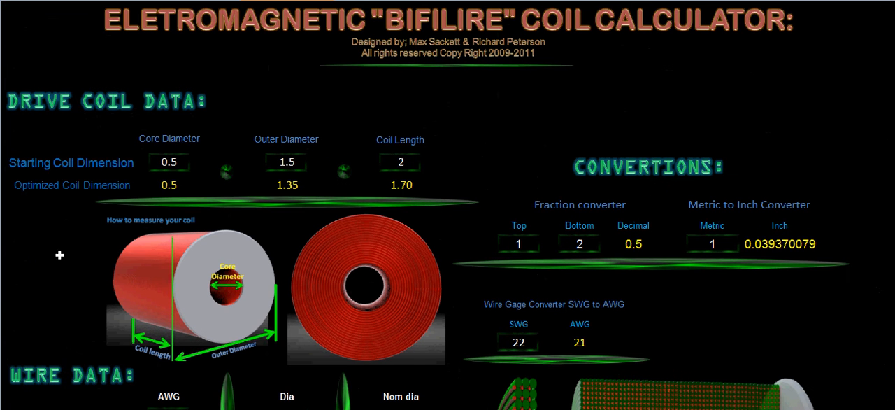
{"action": "mouse_move", "coordinate": [132, 190]}
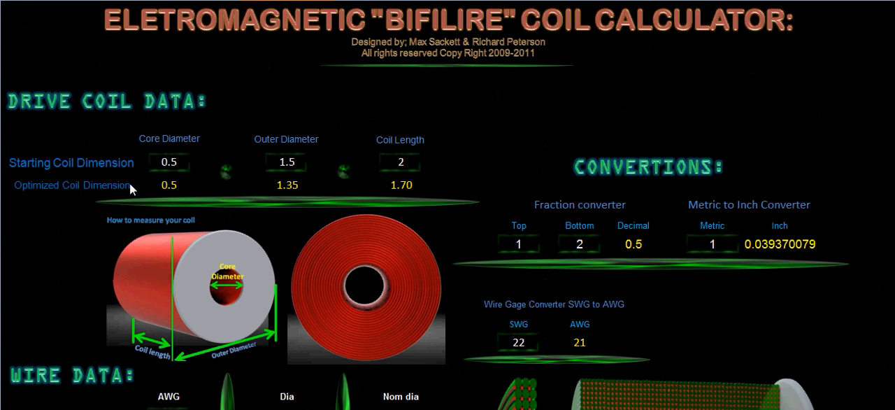
{"action": "mouse_move", "coordinate": [411, 195]}
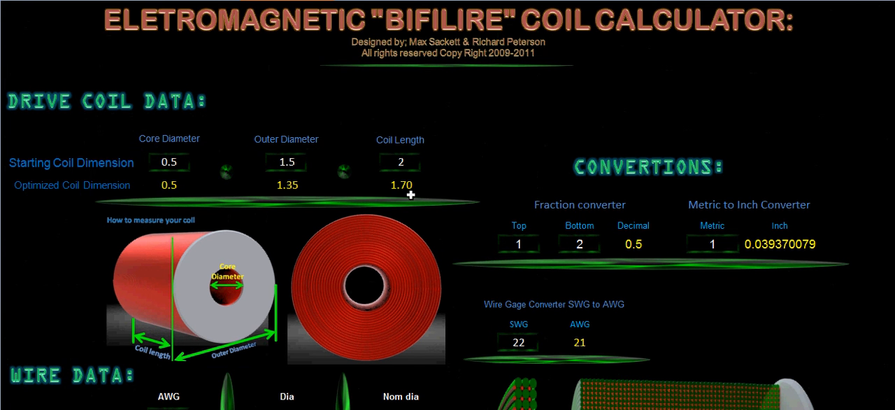
{"action": "mouse_move", "coordinate": [369, 203]}
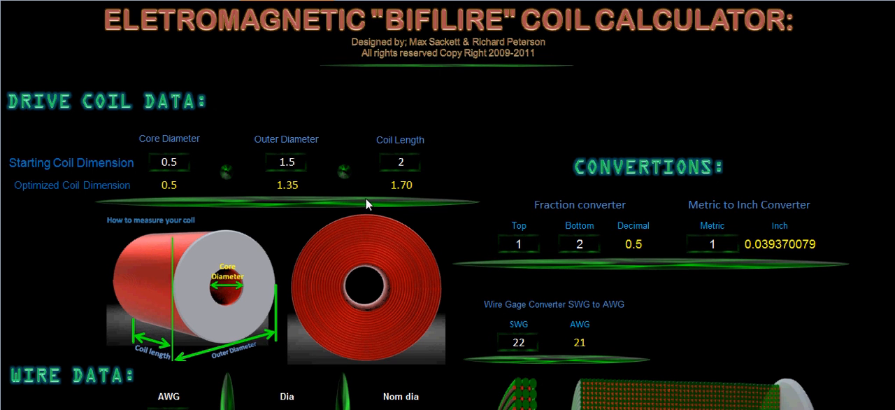
{"action": "mouse_move", "coordinate": [297, 161]}
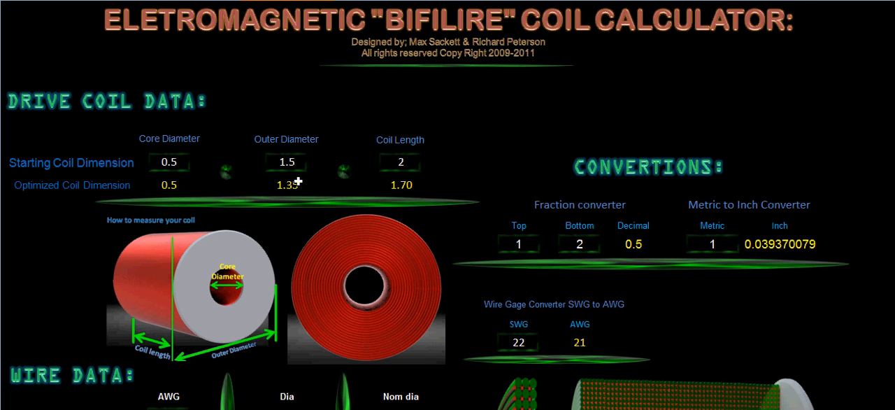
{"action": "mouse_move", "coordinate": [343, 154]}
{"action": "type", "text": "1"}
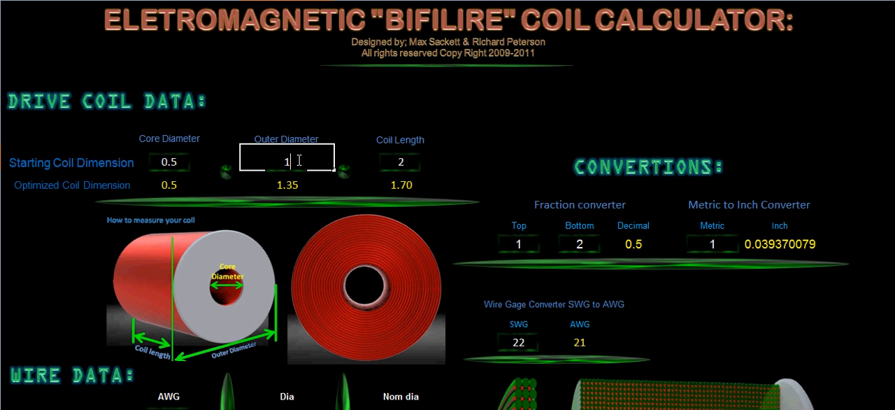
Scroll to the Starting Coil Dimension section to enter outer diameter 1.35.
{"action": "scroll", "scroll_direction": "down", "scroll_amount": 3}
{"action": "type", "text": ".35"}
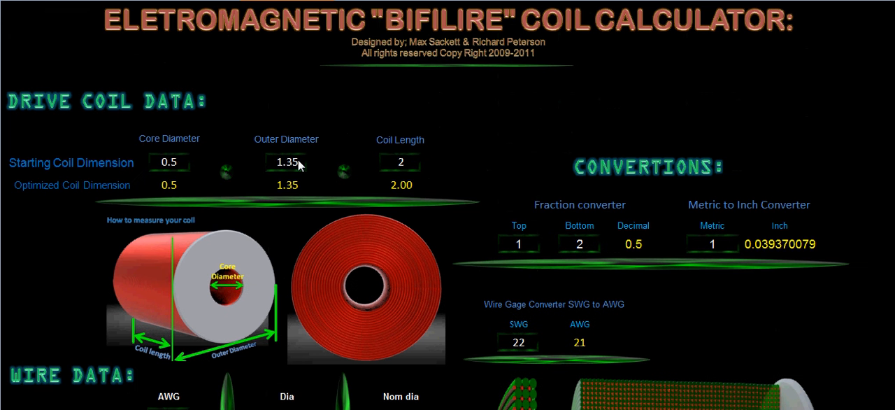
{"action": "mouse_move", "coordinate": [398, 135]}
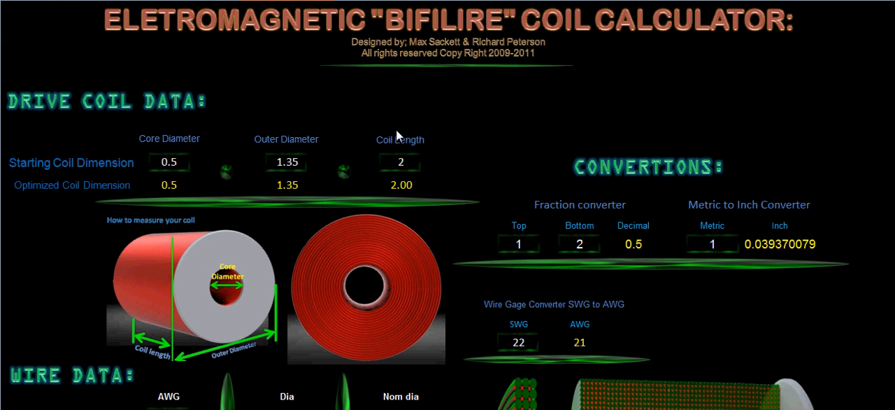
{"action": "mouse_move", "coordinate": [401, 193]}
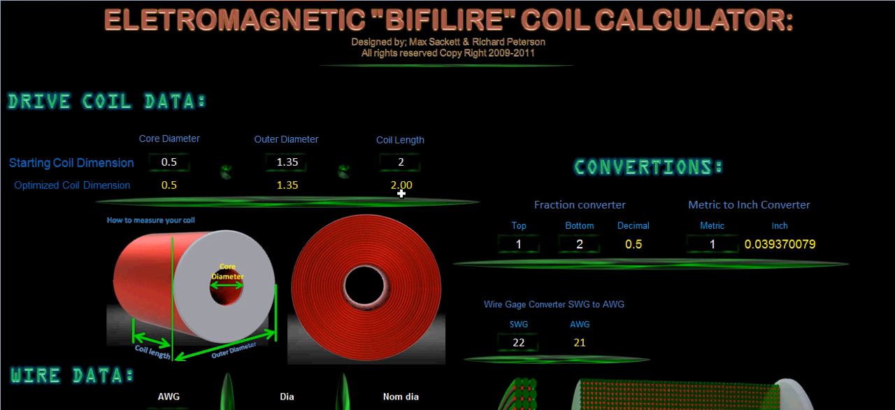
{"action": "mouse_move", "coordinate": [284, 152]}
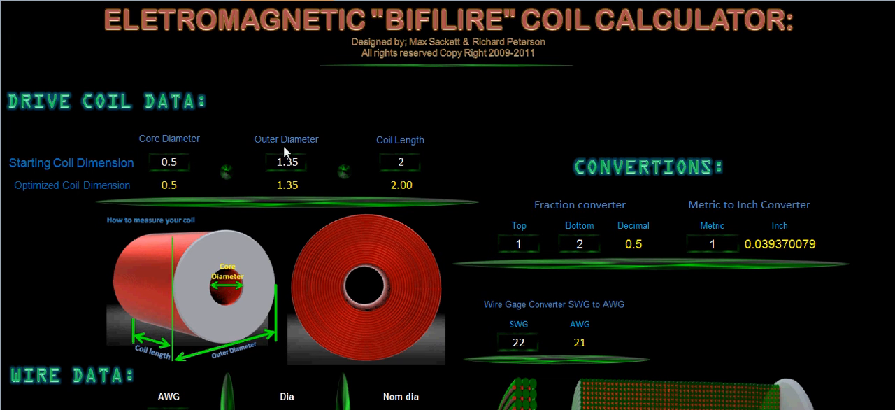
{"action": "mouse_move", "coordinate": [289, 202]}
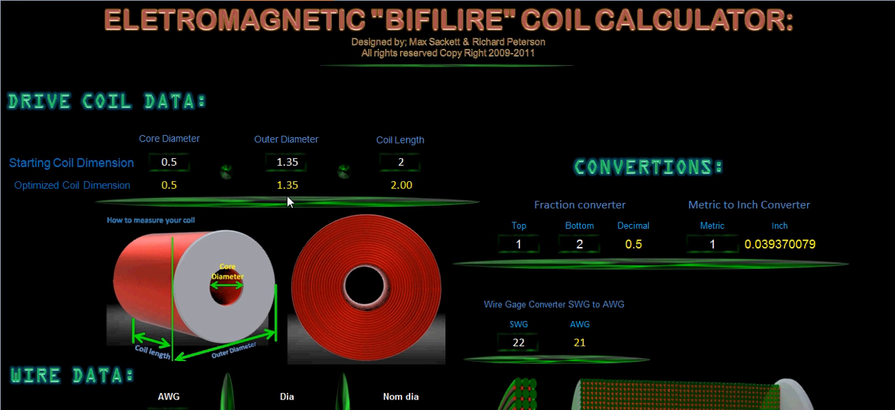
{"action": "mouse_move", "coordinate": [287, 192]}
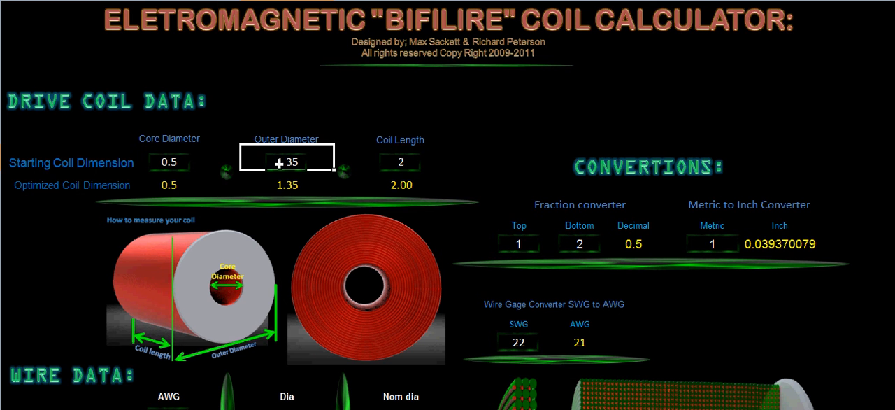
Enter starting outer diameter 1.5 and coil length 1.7.
{"action": "type", "text": "1."}
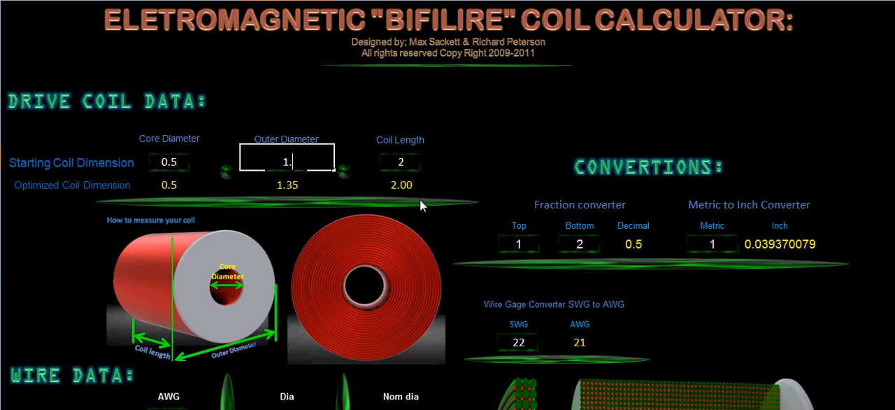
{"action": "scroll", "scroll_direction": "down", "scroll_amount": 3}
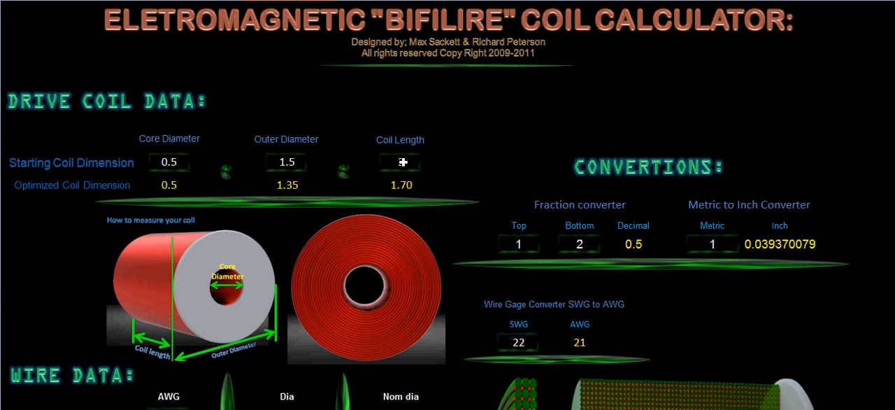
{"action": "type", "text": "2"}
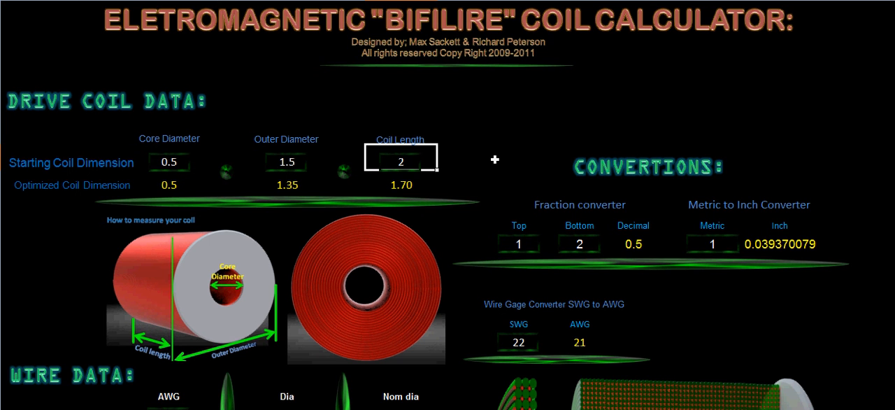
{"action": "type", "text": "1.7"}
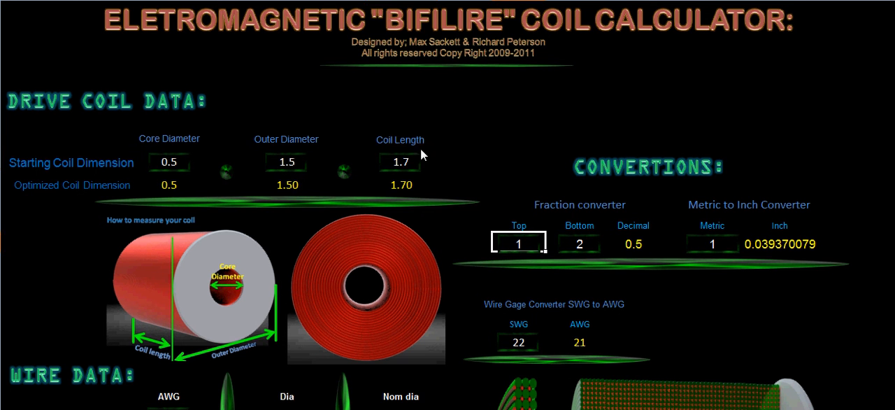
{"action": "mouse_move", "coordinate": [490, 191]}
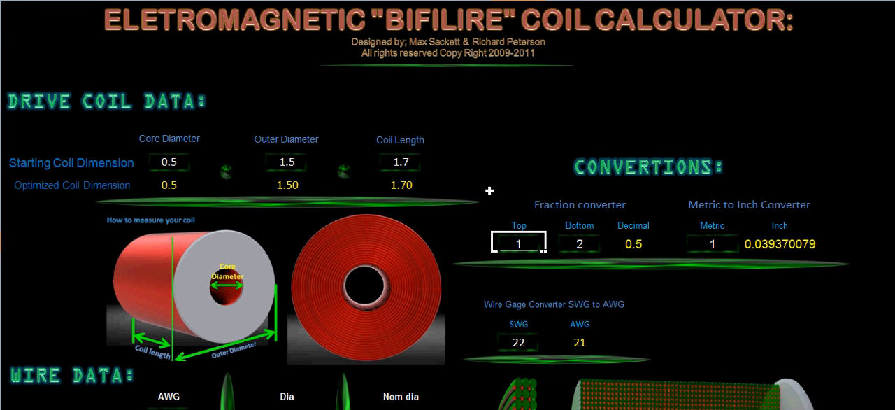
{"action": "scroll", "scroll_direction": "down", "scroll_amount": 3}
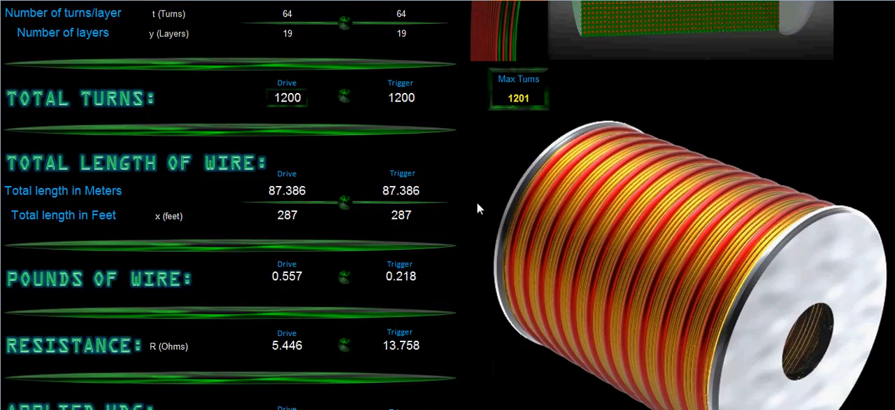
{"action": "scroll", "scroll_direction": "down", "scroll_amount": 3}
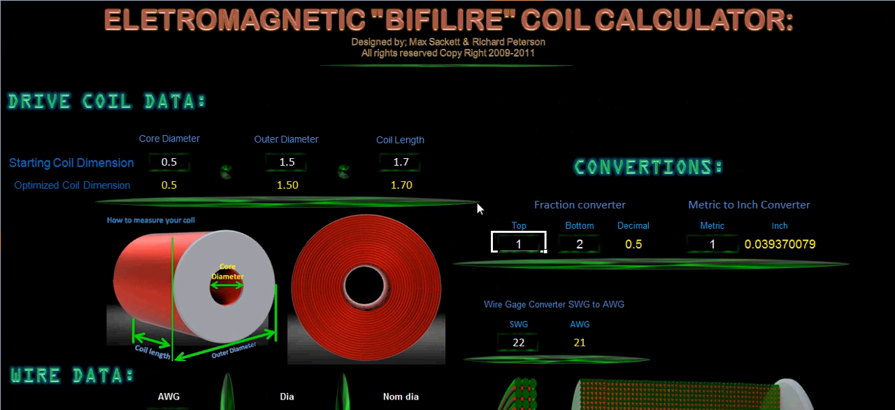
{"action": "mouse_move", "coordinate": [489, 115]}
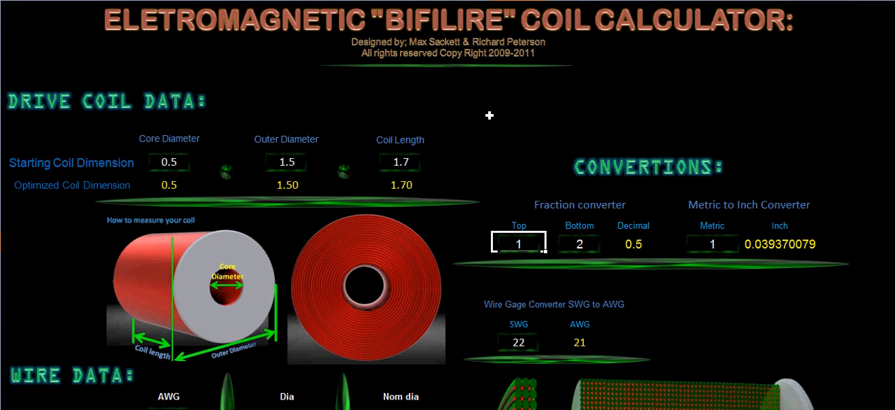